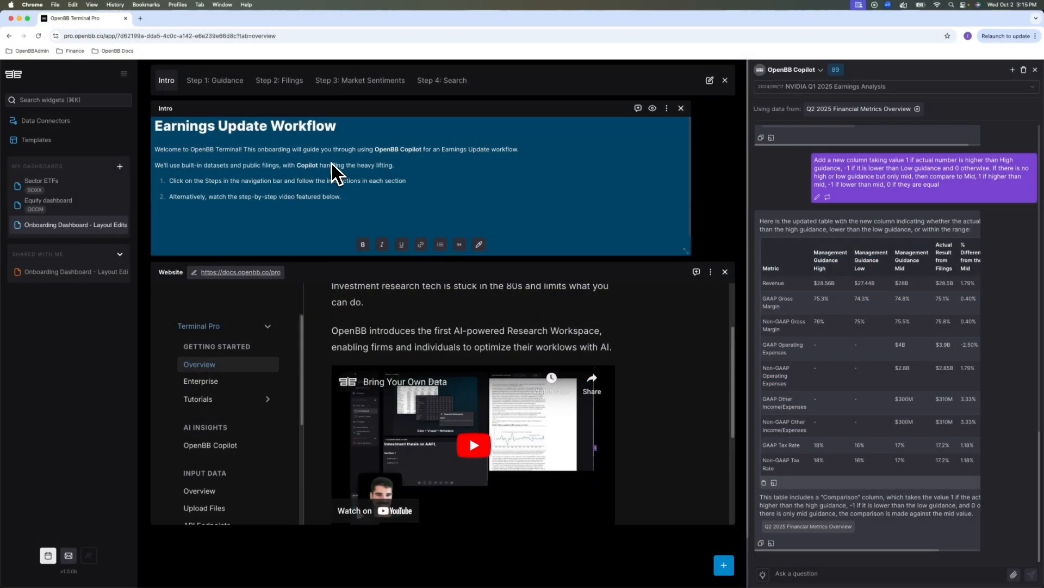
mouse_move(302, 169)
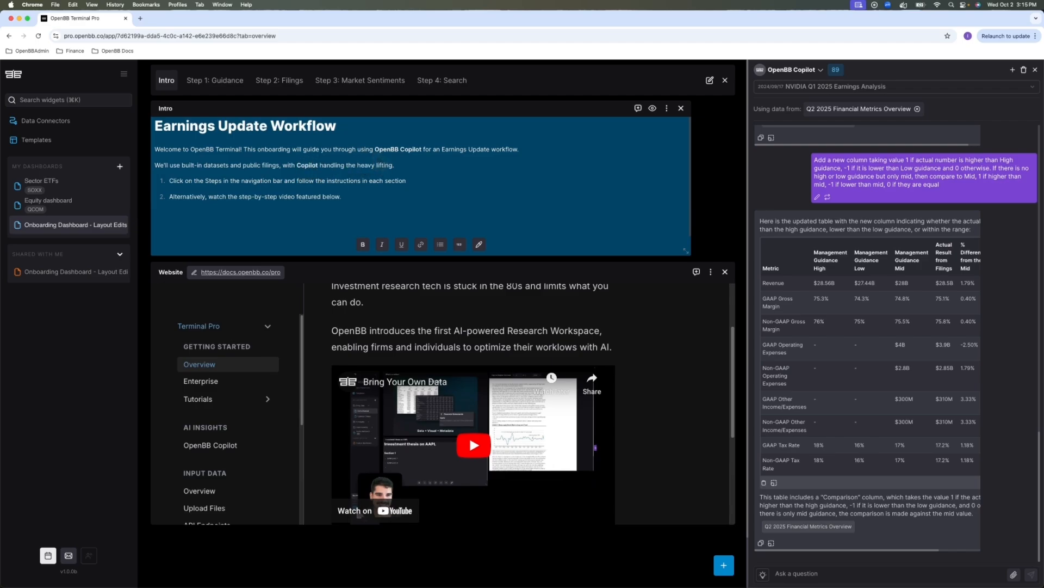
mouse_move(363, 155)
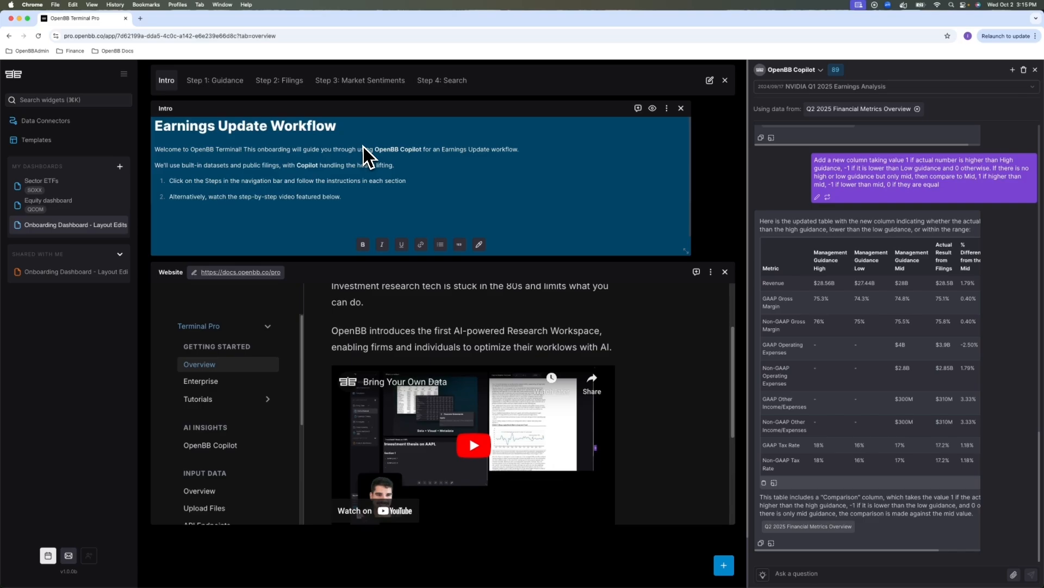
mouse_move(340, 130)
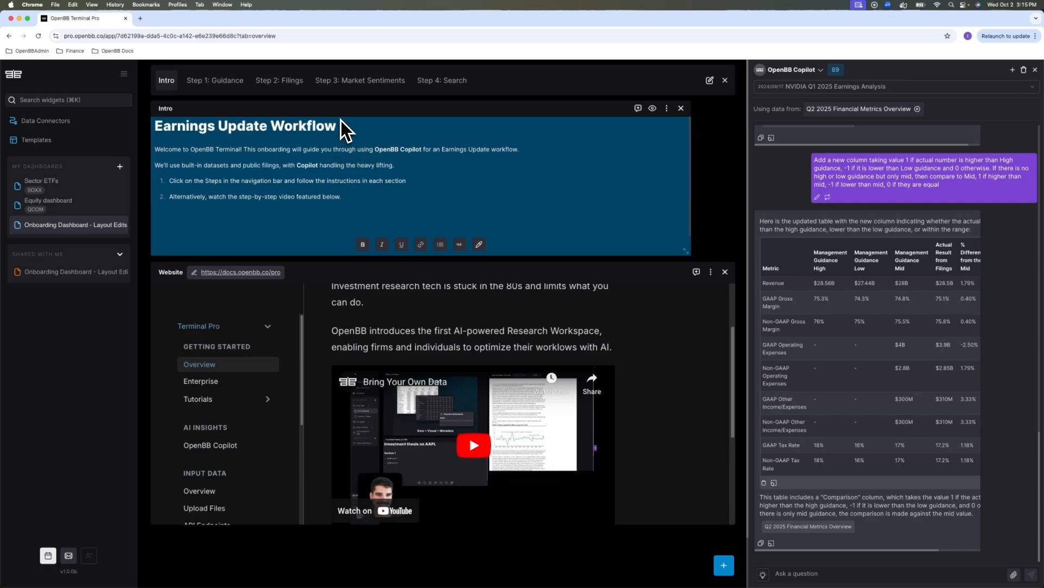
mouse_move(333, 142)
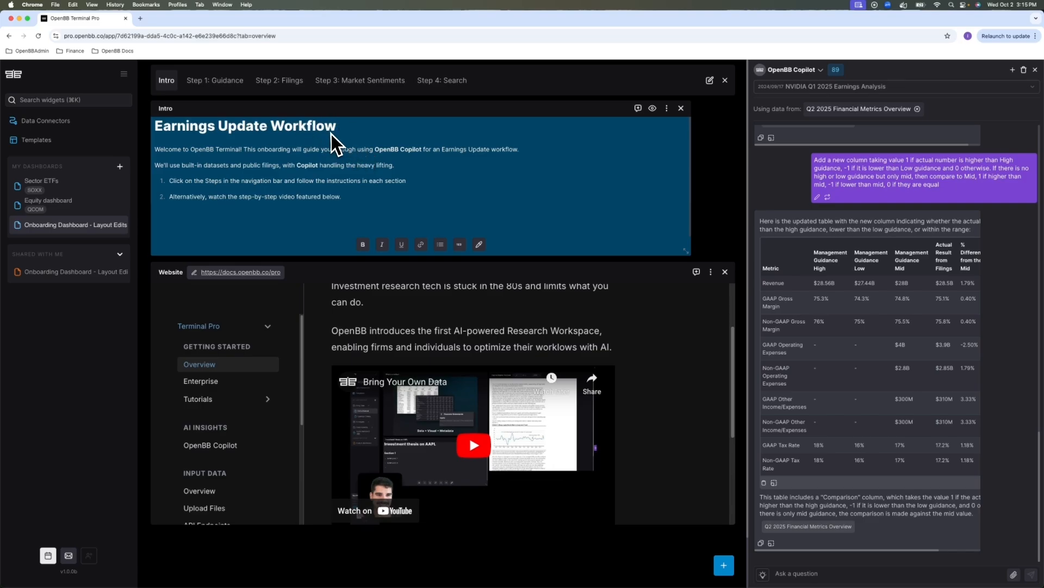
mouse_move(385, 295)
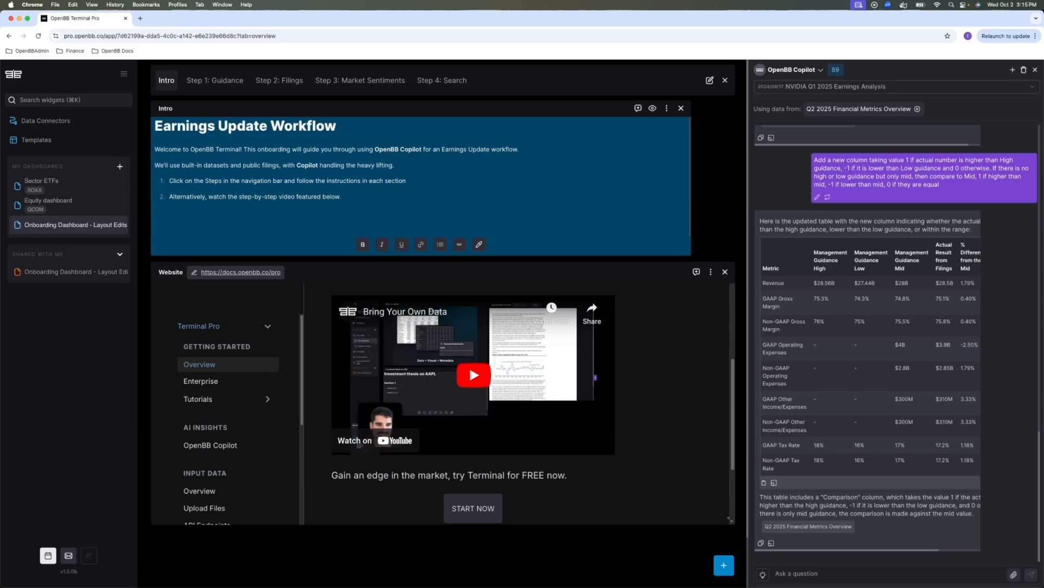
mouse_move(427, 347)
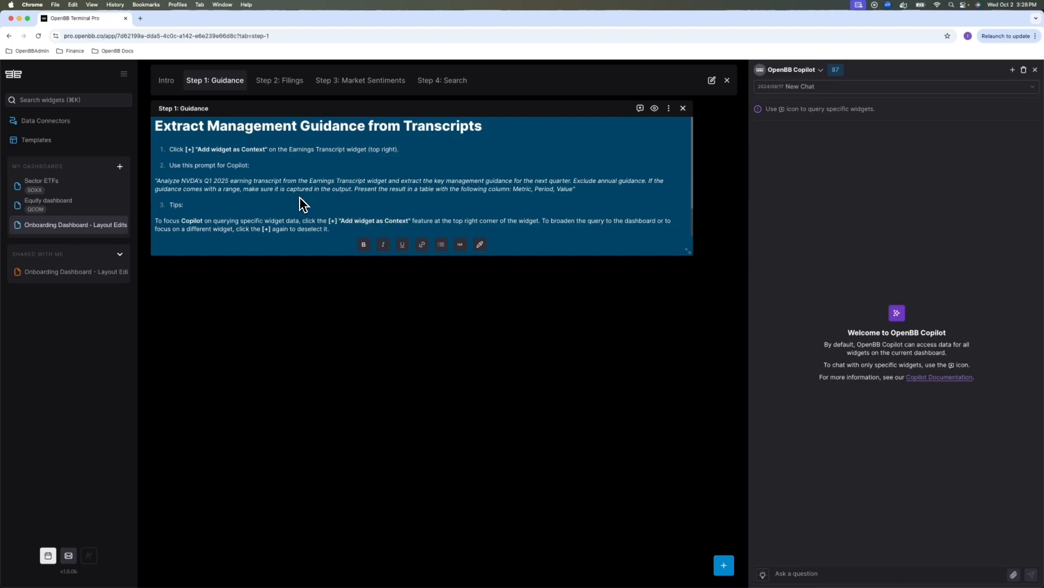
mouse_move(402, 161)
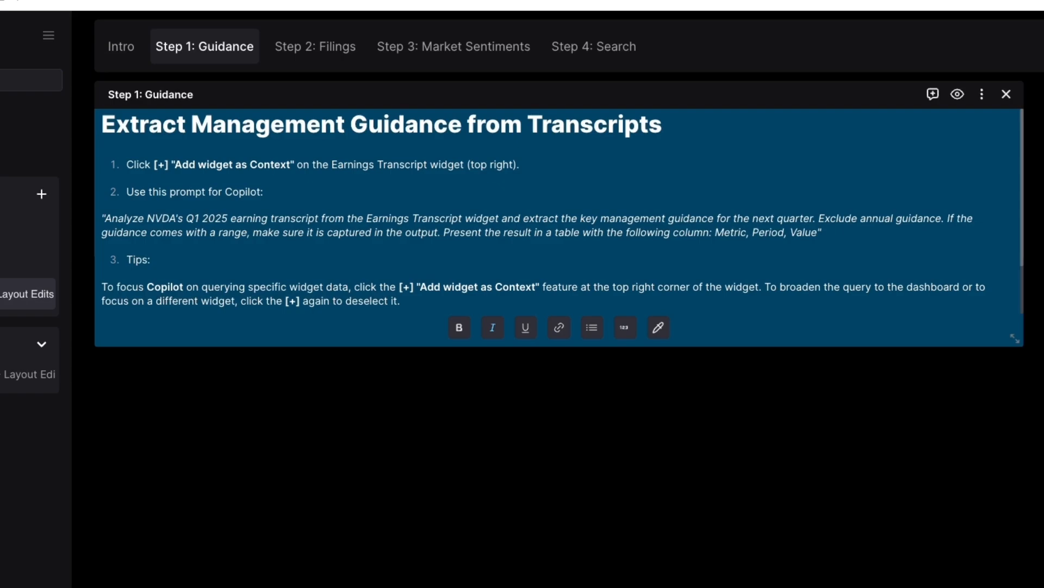
mouse_move(200, 221)
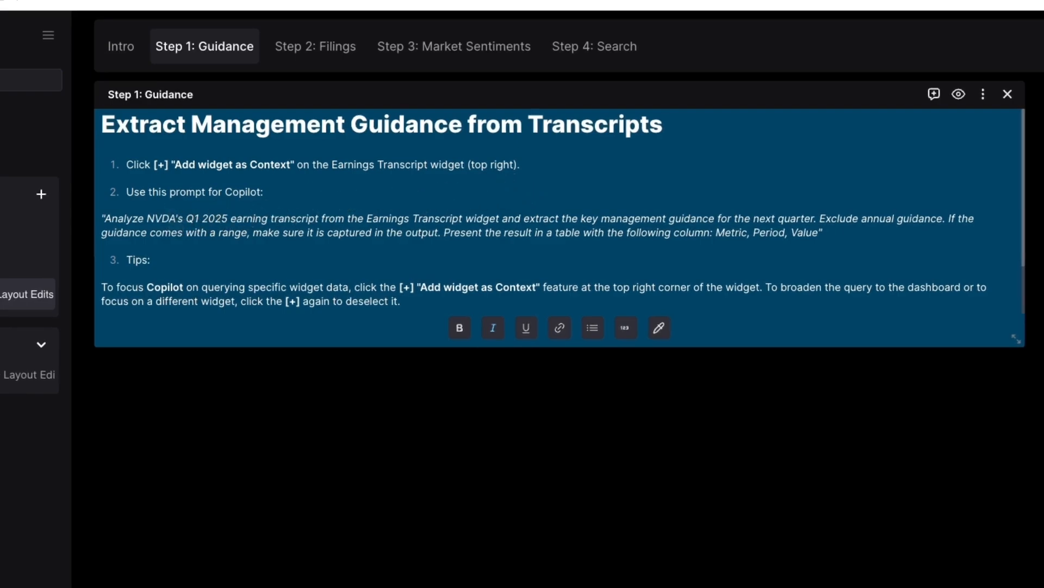
mouse_move(216, 242)
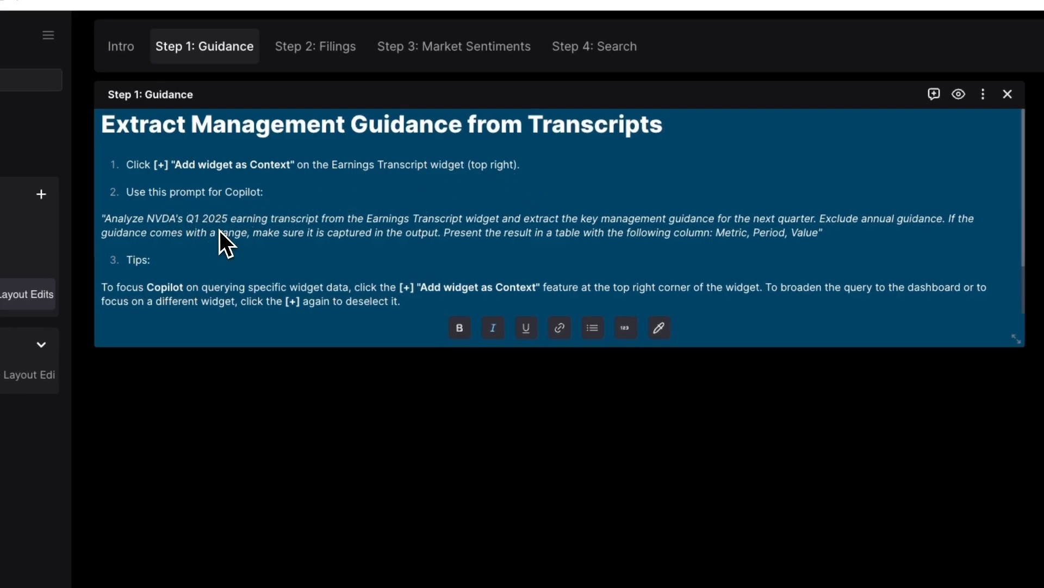
mouse_move(236, 238)
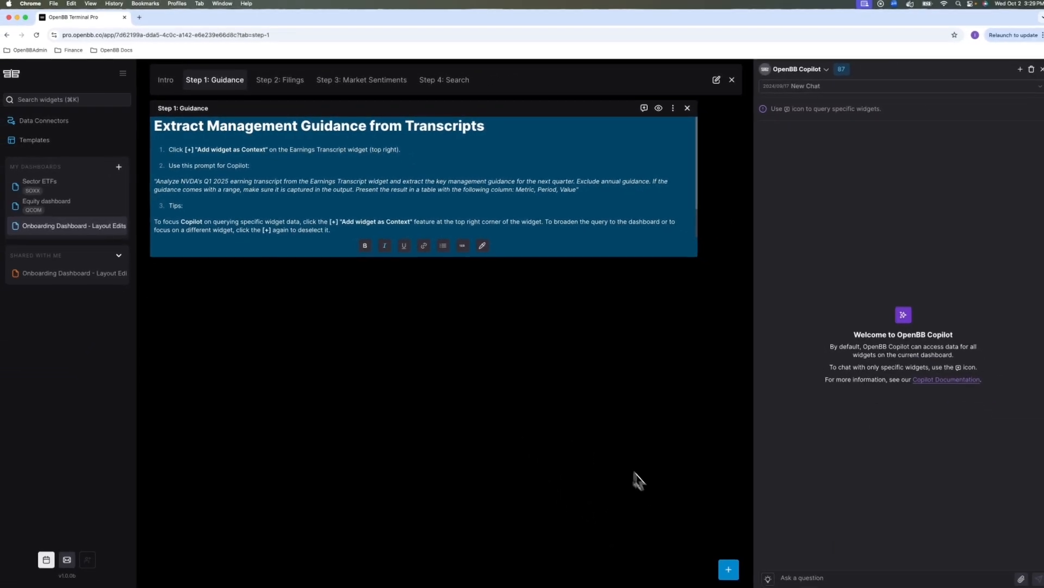
Bring up the add choices from the blue + button on the Guidance dashboard.
left_click(729, 569)
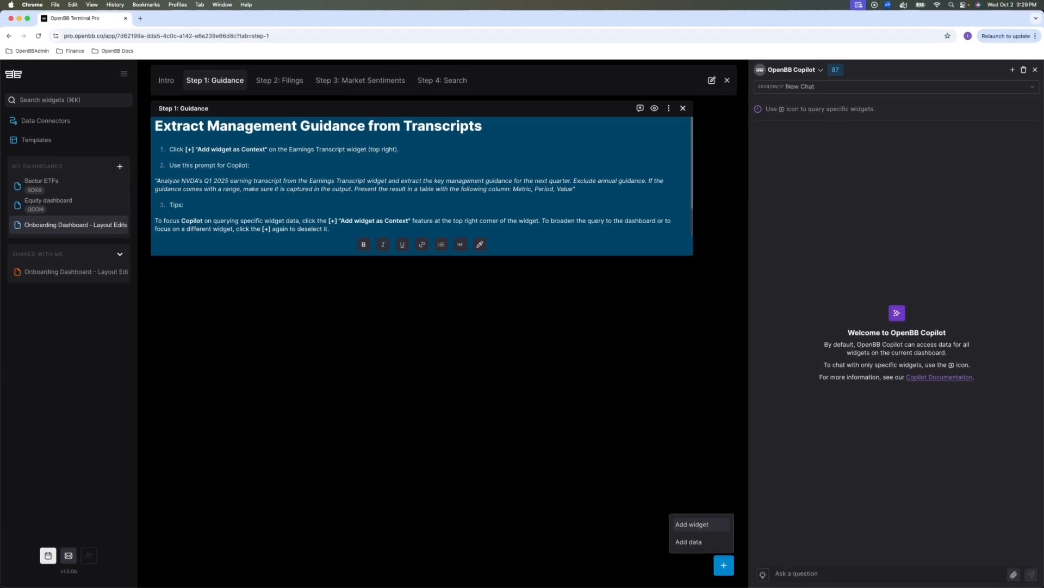
Add an Earnings Transcripts widget by searching 'transc' in the widget picker.
left_click(692, 523)
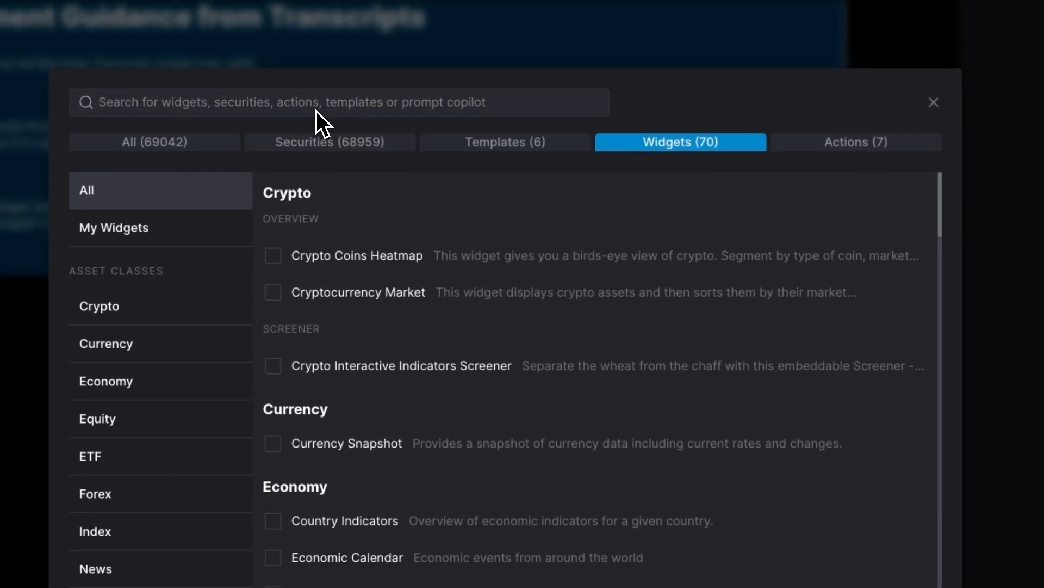
type("transc")
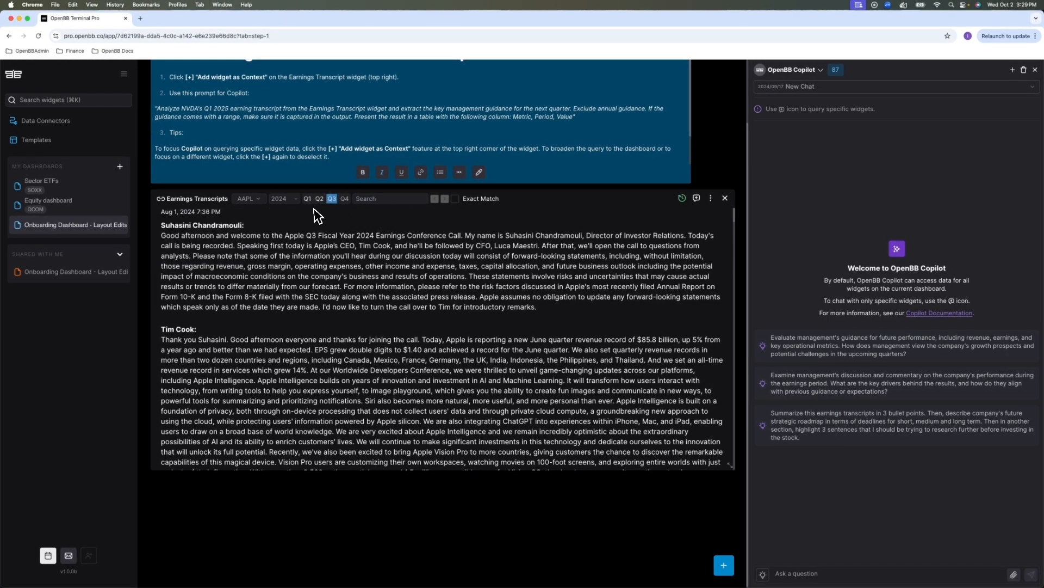
Switch the transcript to NVDA, fiscal 2025, Q1.
left_click(248, 198)
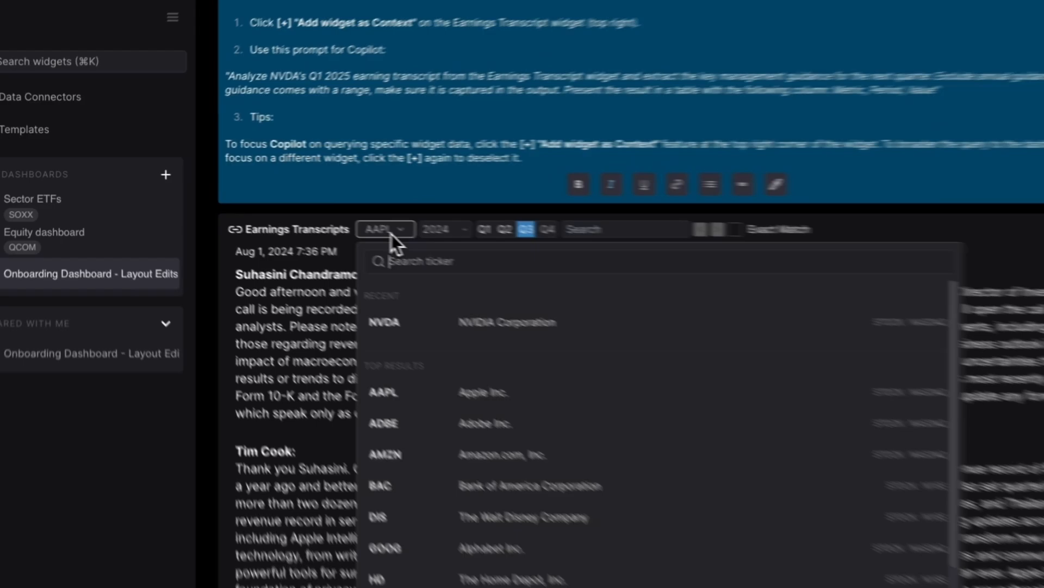
type("NVDA")
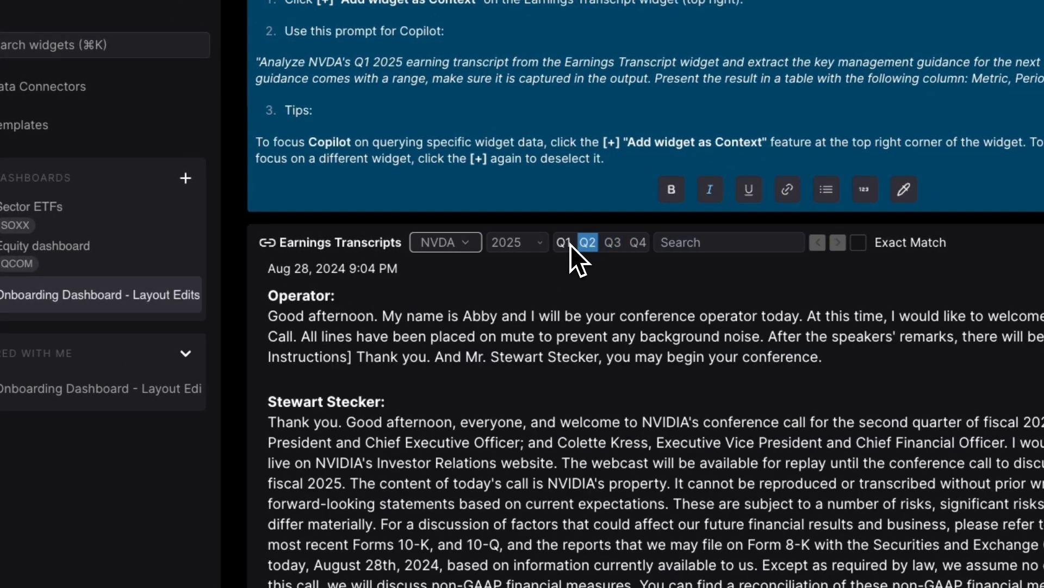
left_click(563, 242)
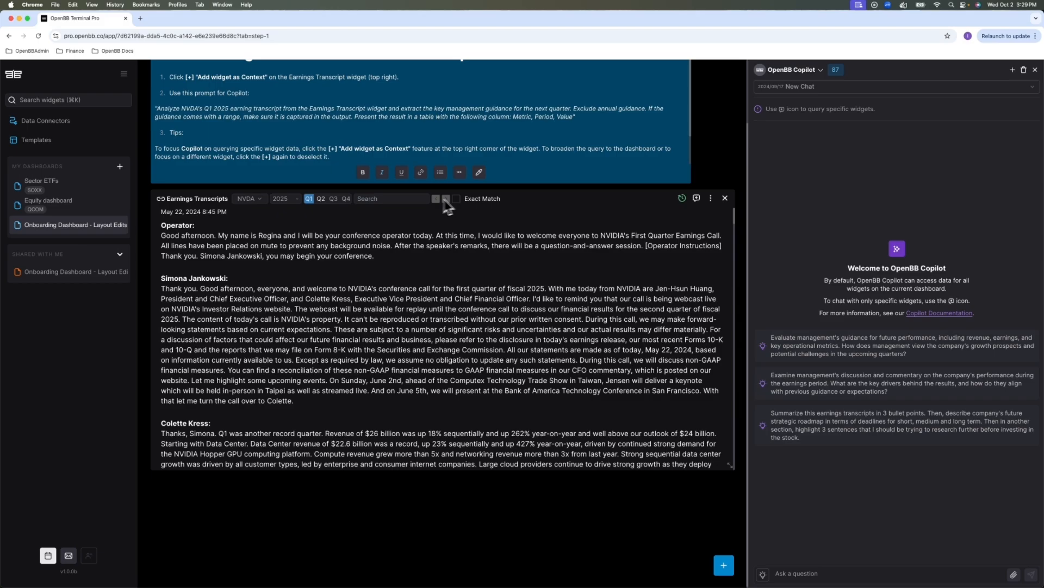
mouse_move(422, 215)
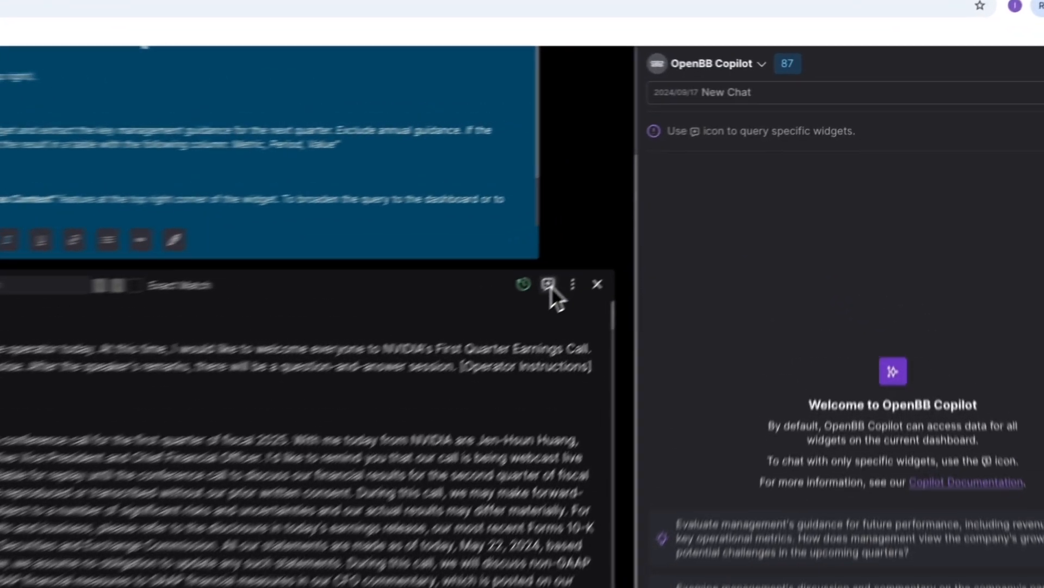
Attach the NVDA transcript as Copilot context and send the guidance-extraction prompt.
left_click(546, 284)
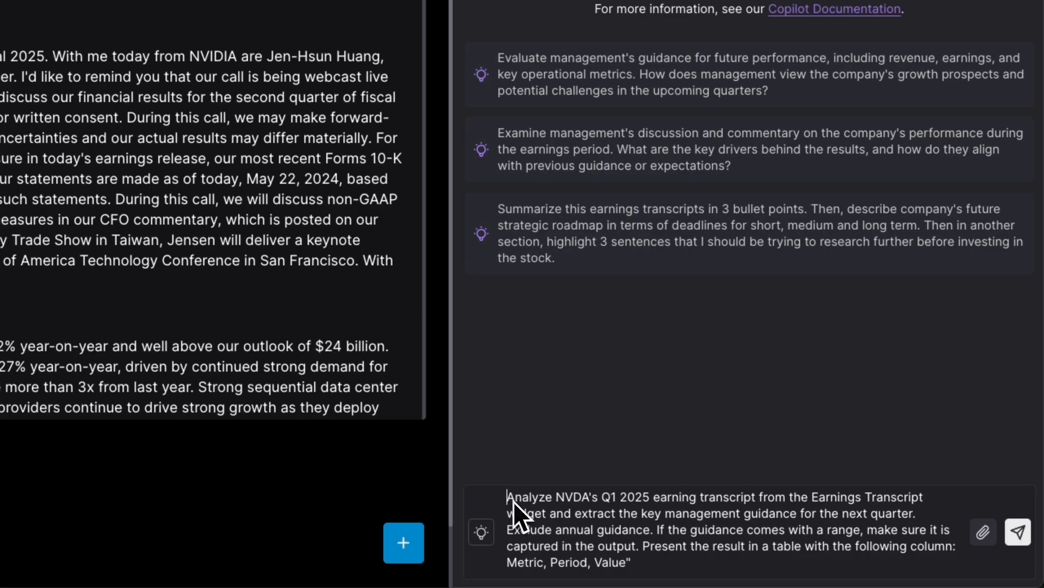
mouse_move(621, 497)
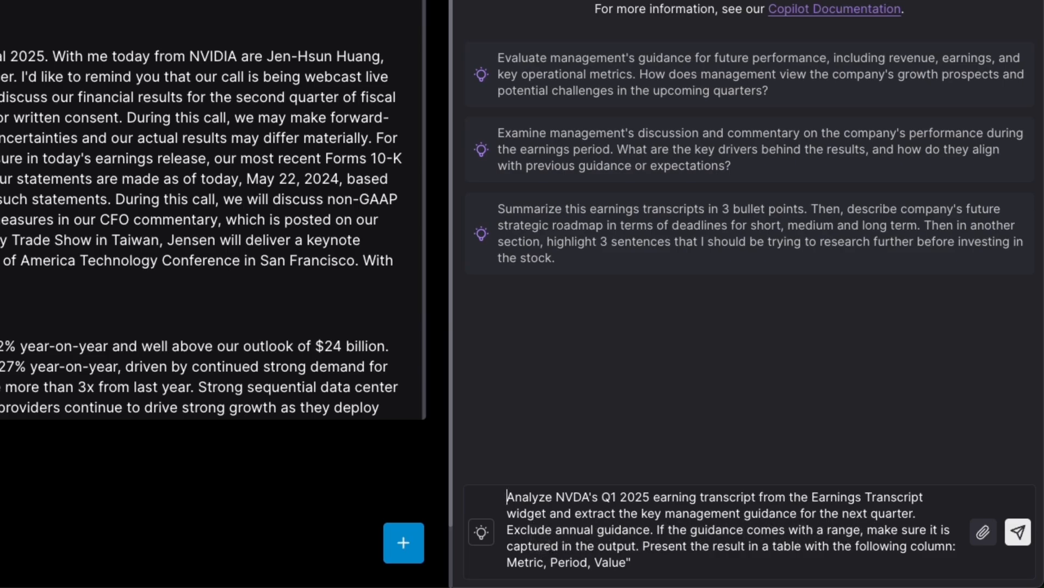
mouse_move(570, 547)
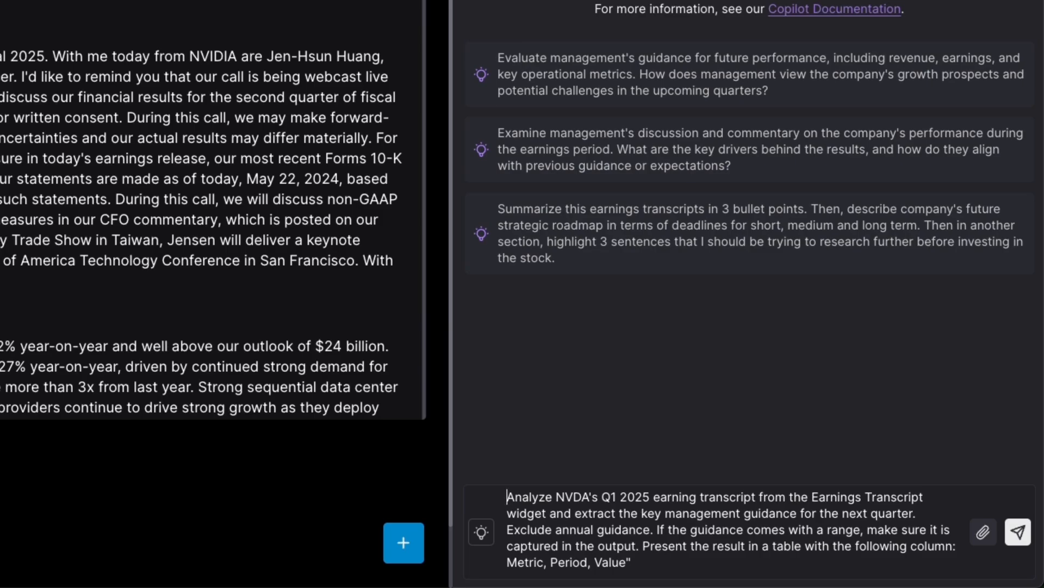
mouse_move(717, 551)
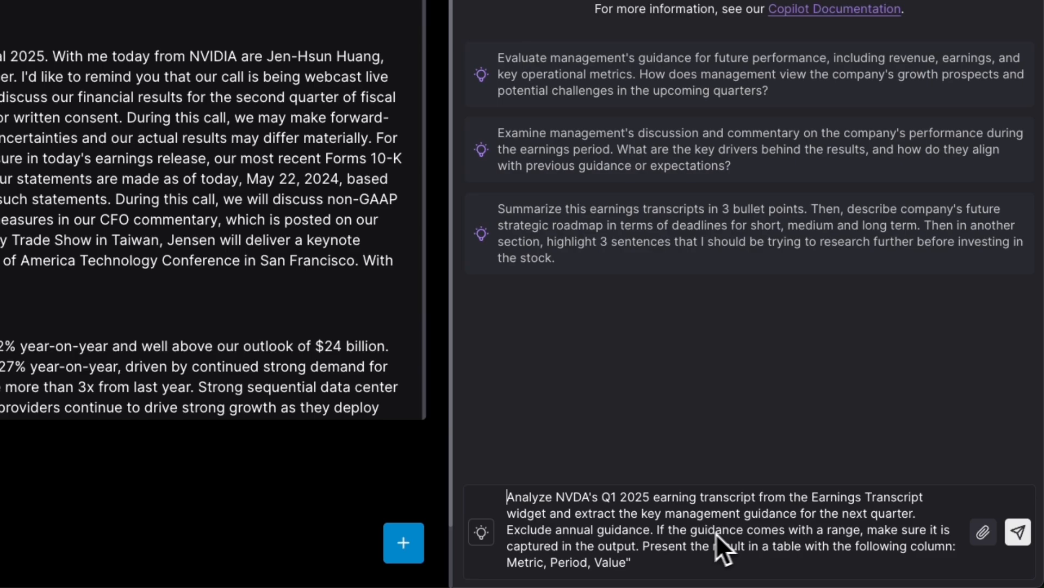
mouse_move(920, 557)
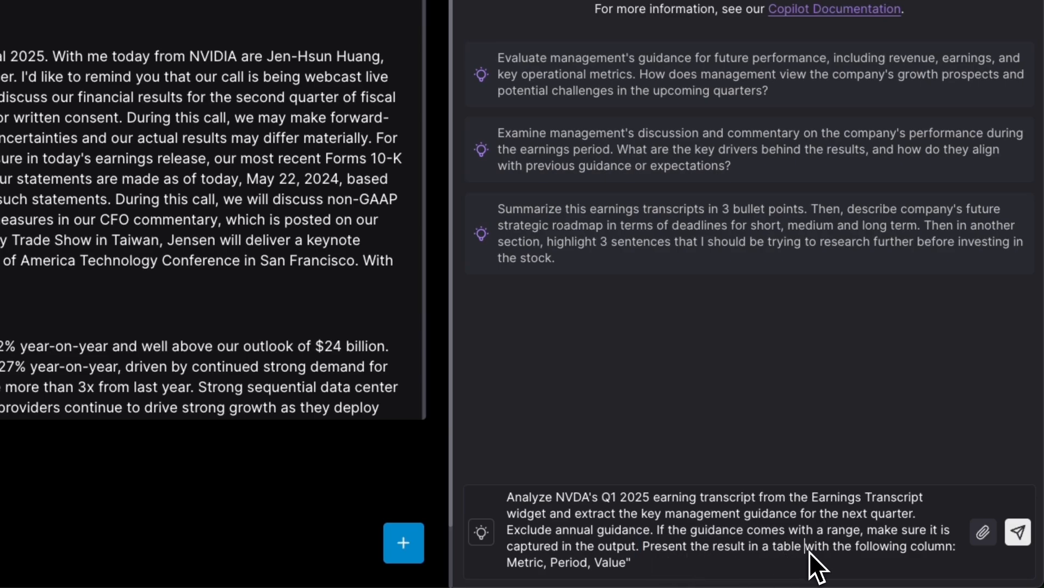
mouse_move(856, 572)
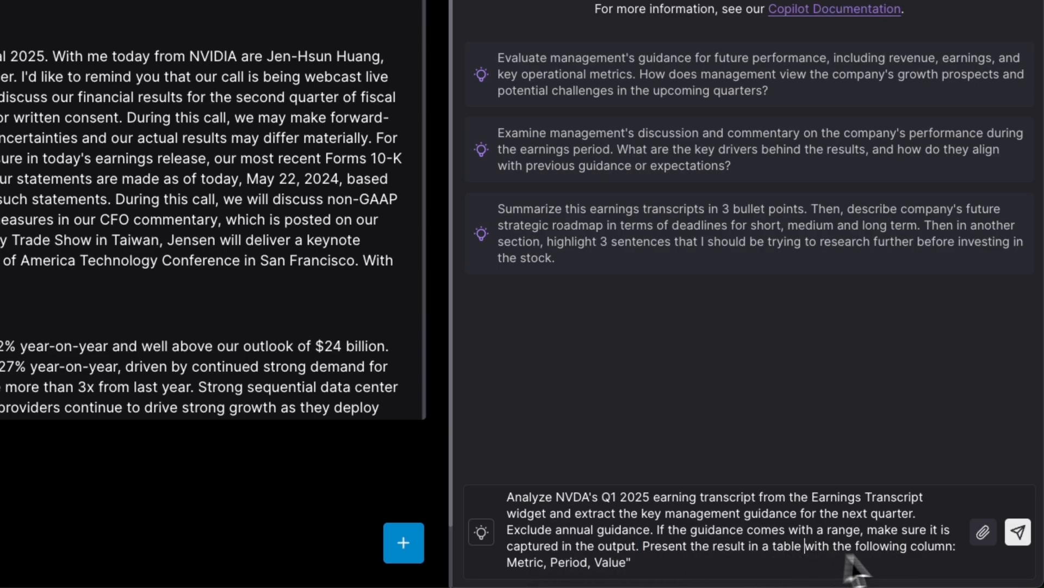
left_click(1017, 530)
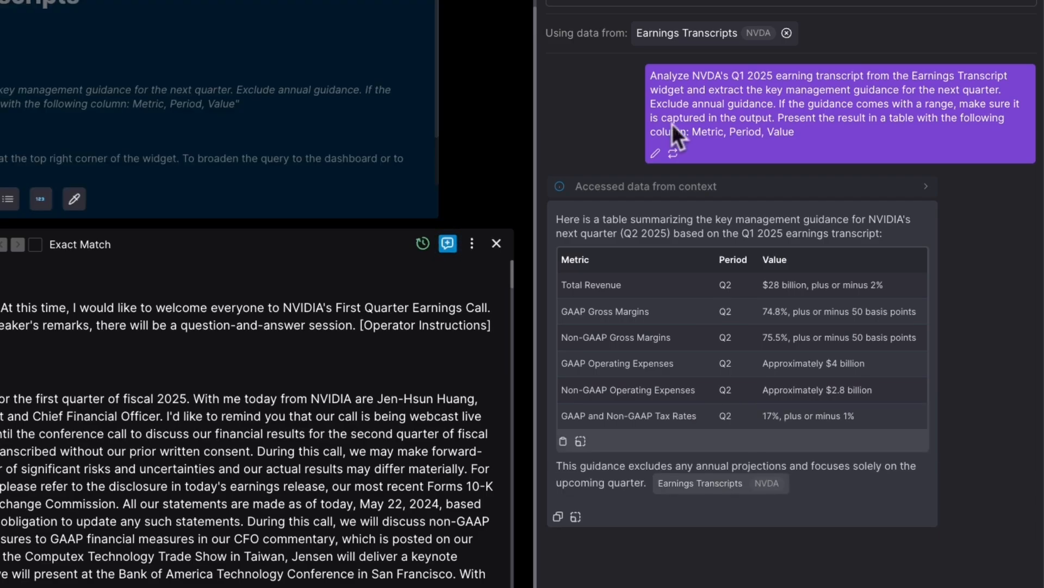
mouse_move(611, 406)
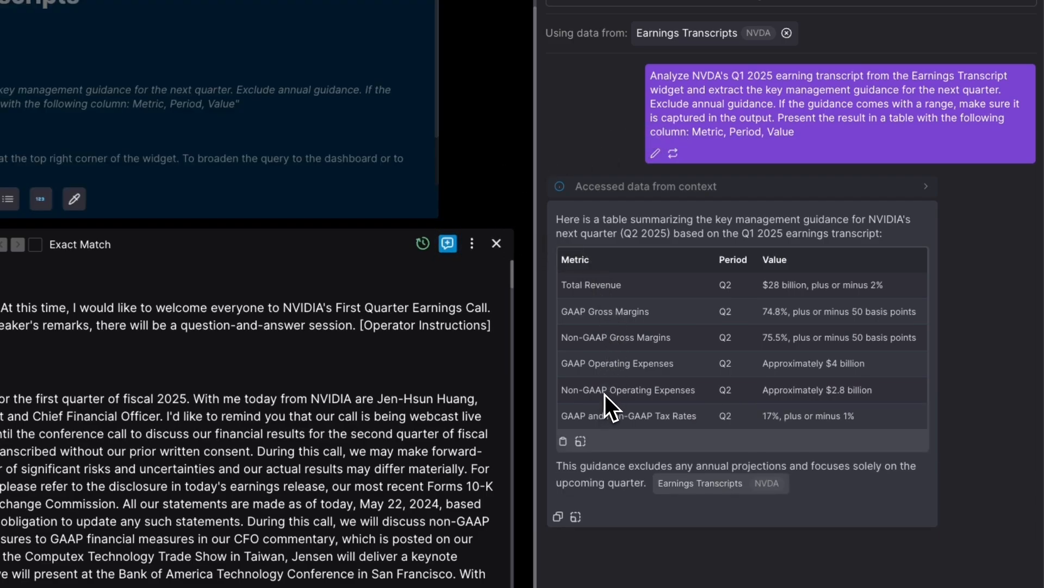
mouse_move(609, 405)
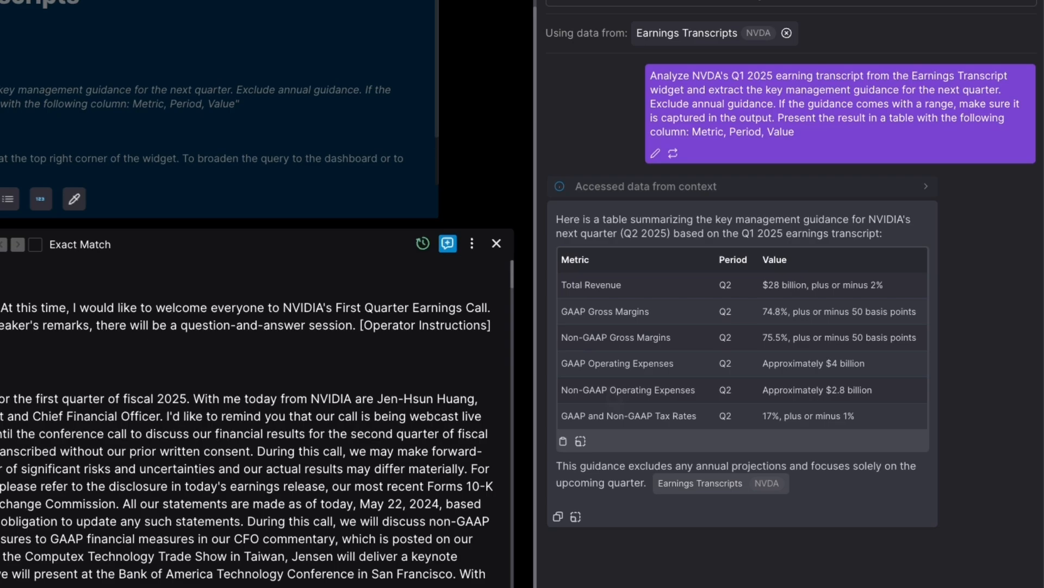
mouse_move(804, 303)
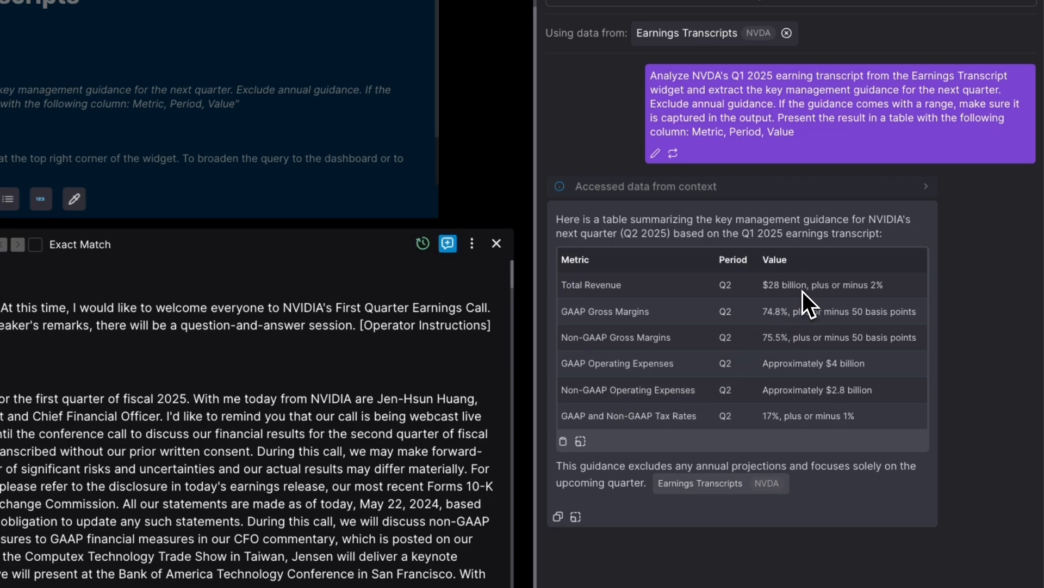
mouse_move(771, 342)
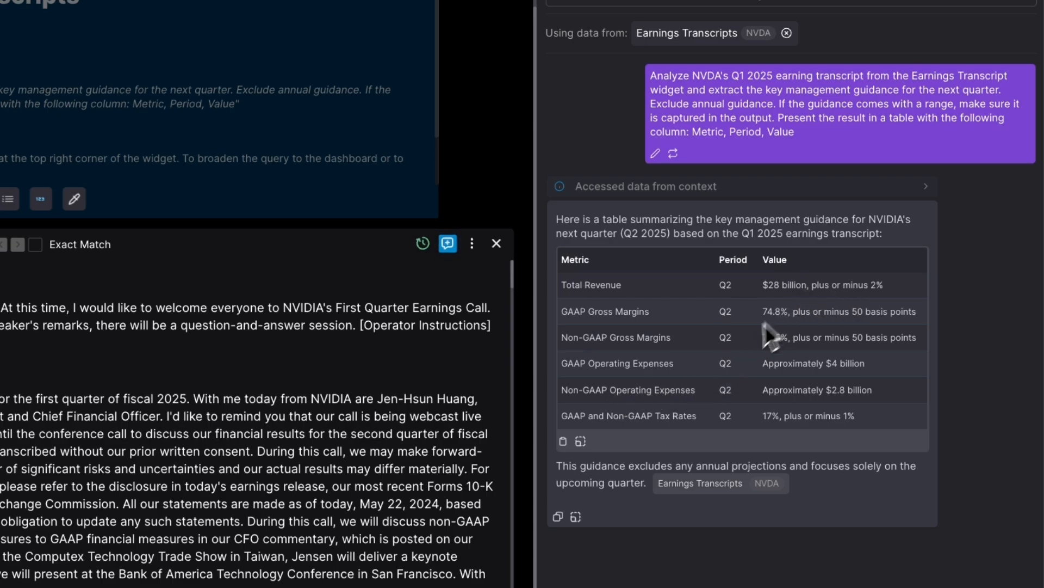
mouse_move(580, 442)
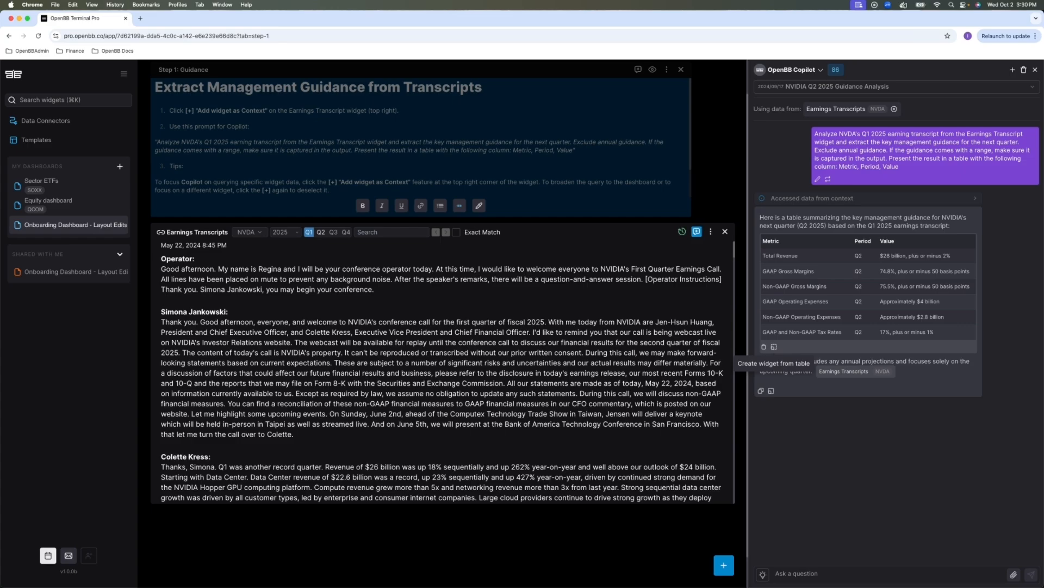
Create a 'Q2 Financial Metrics Overview' widget from Copilot's guidance table.
left_click(775, 347)
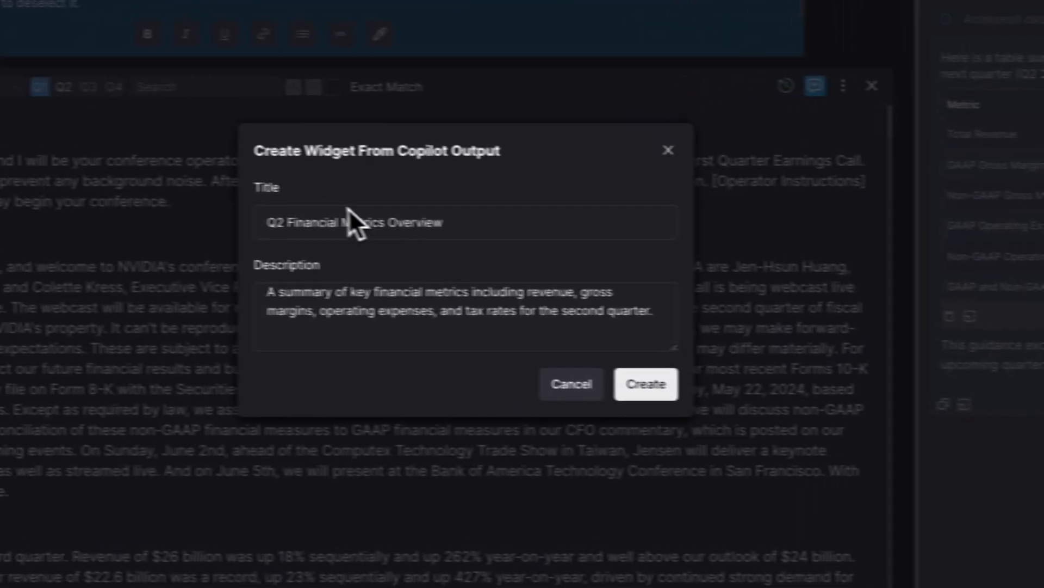
left_click(646, 383)
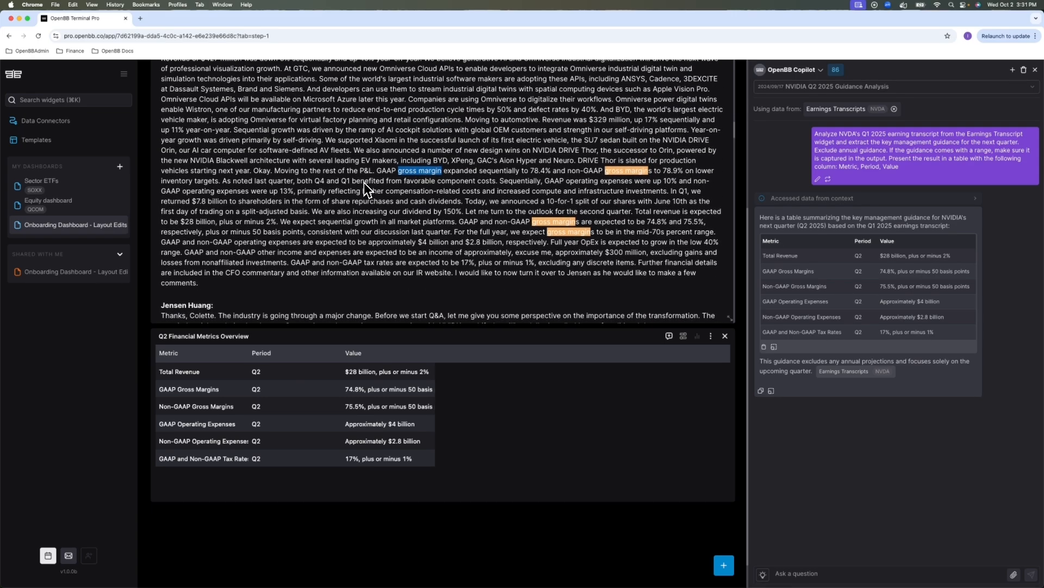
scroll("down", 3)
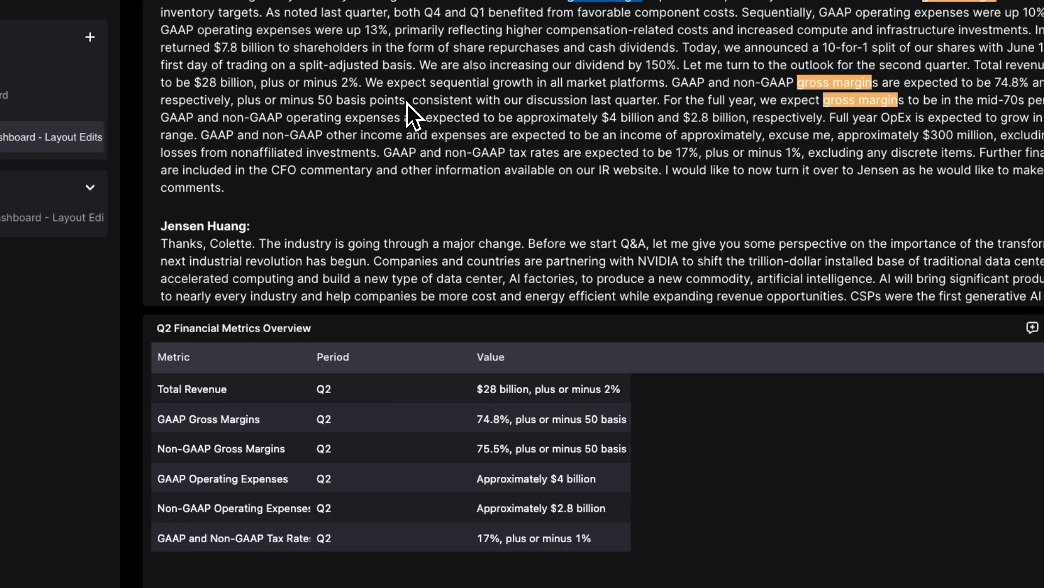
mouse_move(386, 176)
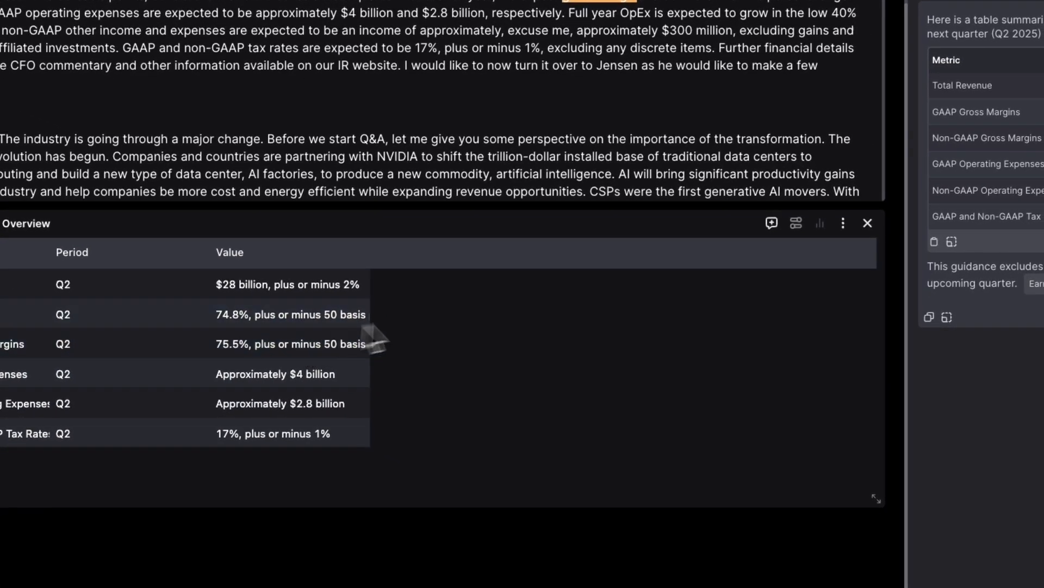
mouse_move(771, 222)
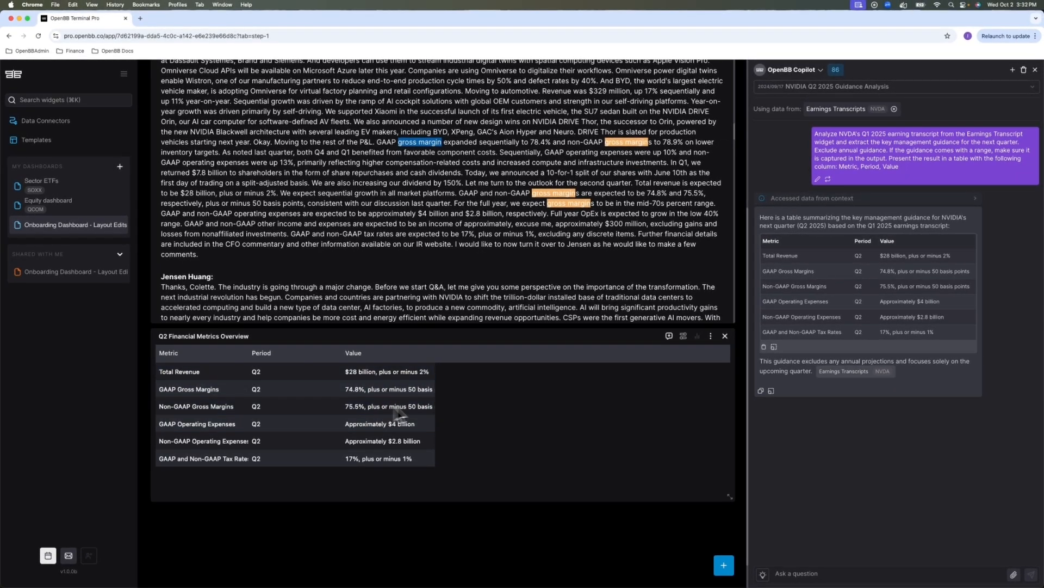
mouse_move(556, 387)
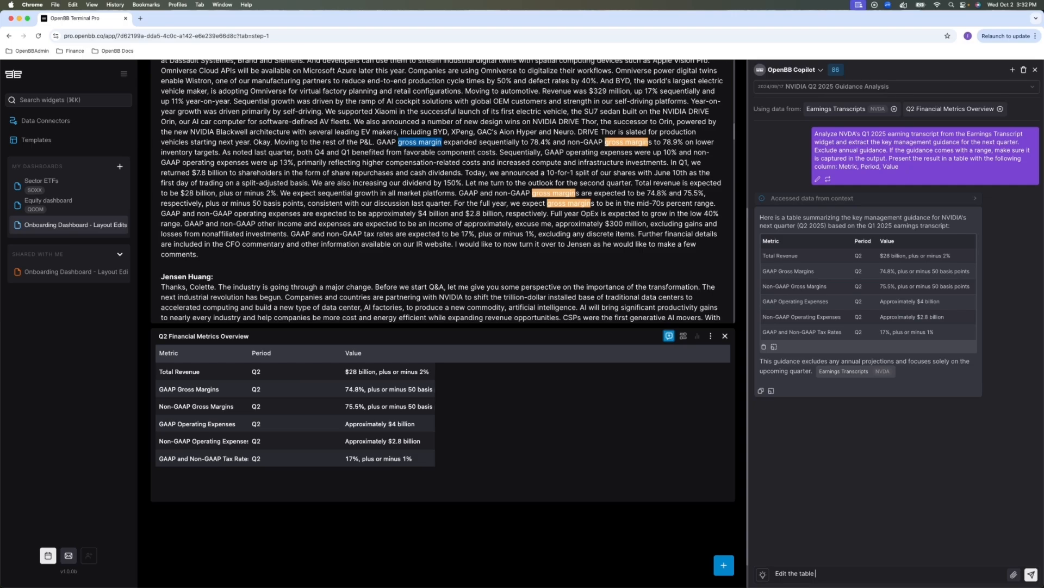
Ask Copilot to split the Value column into High, Low, Mid raw numbers instead of billion/million.
type("by creating H")
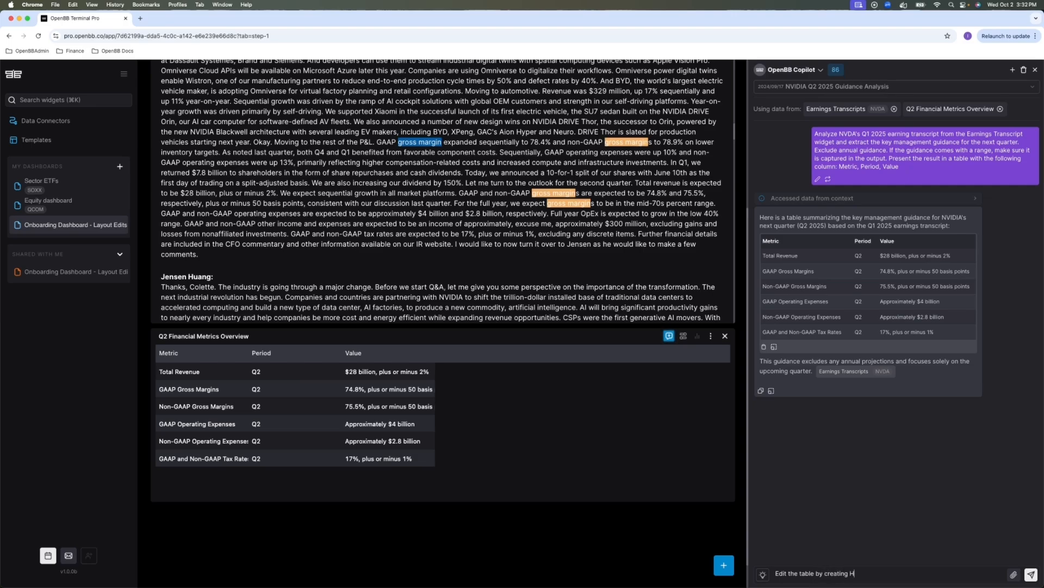
type("igh, Low,")
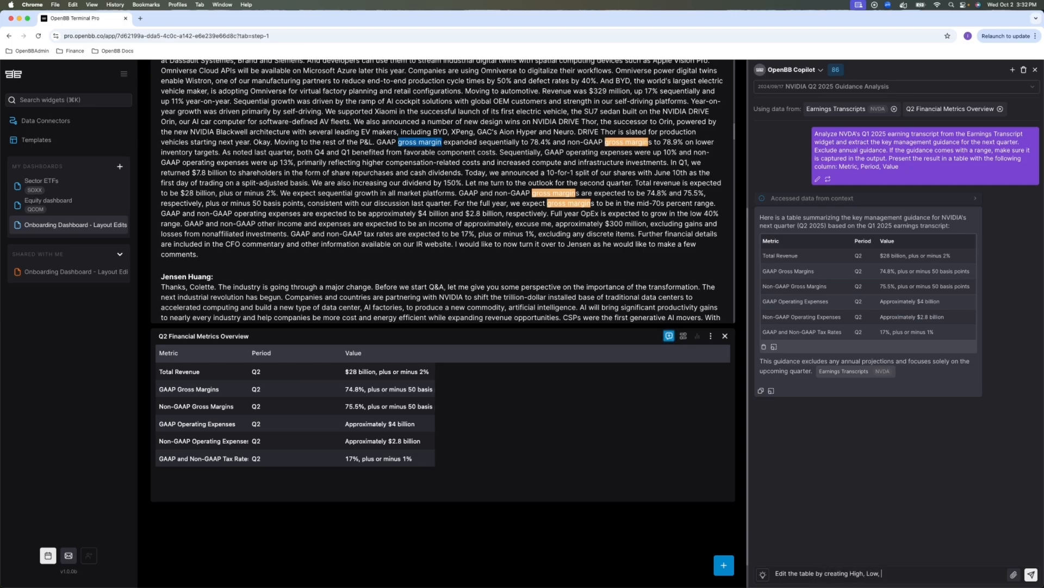
type("Mid columns from Value column.")
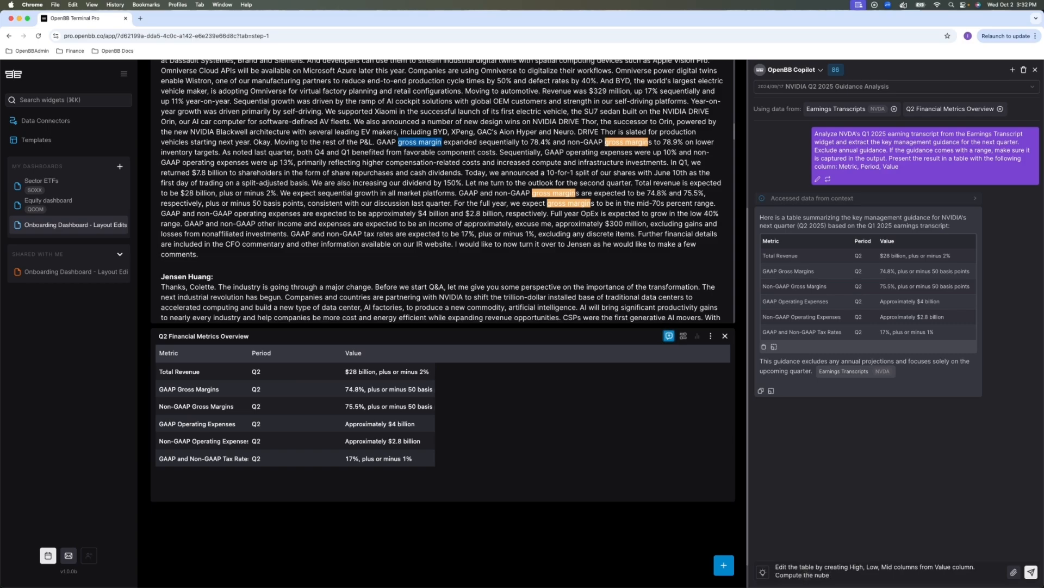
type("number from")
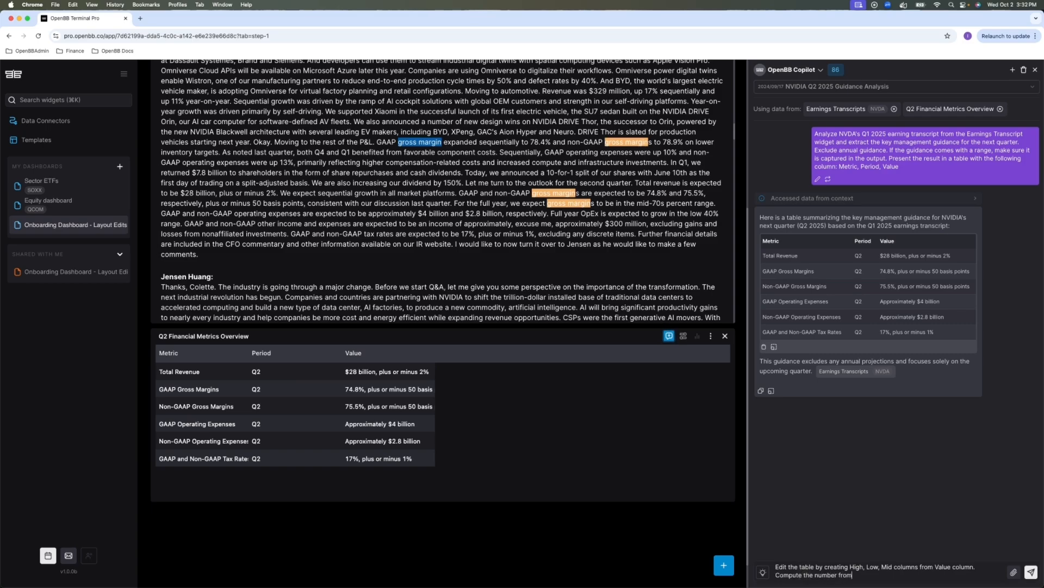
type("Value column")
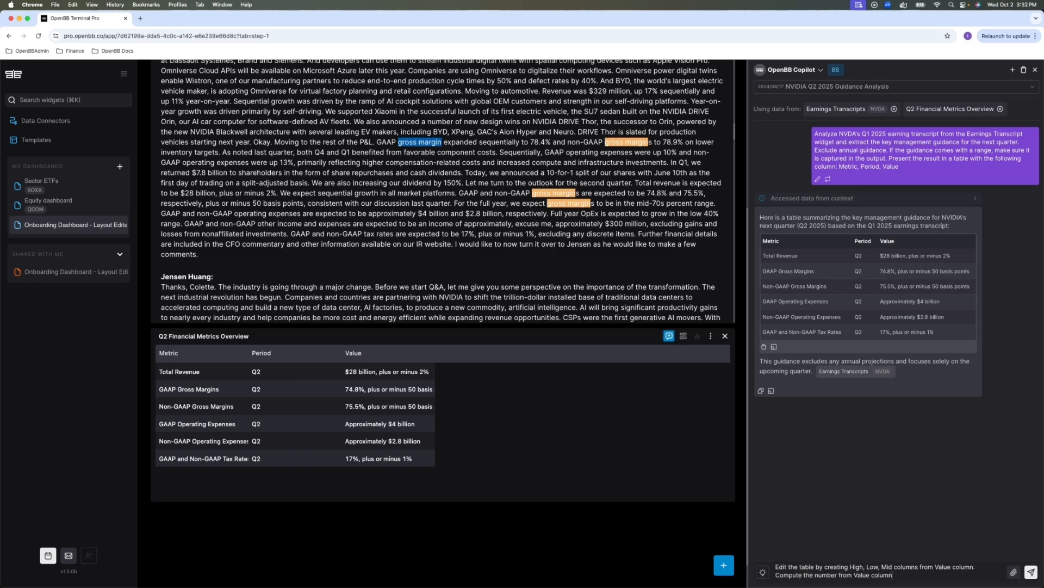
type("for plus and minus. Format the")
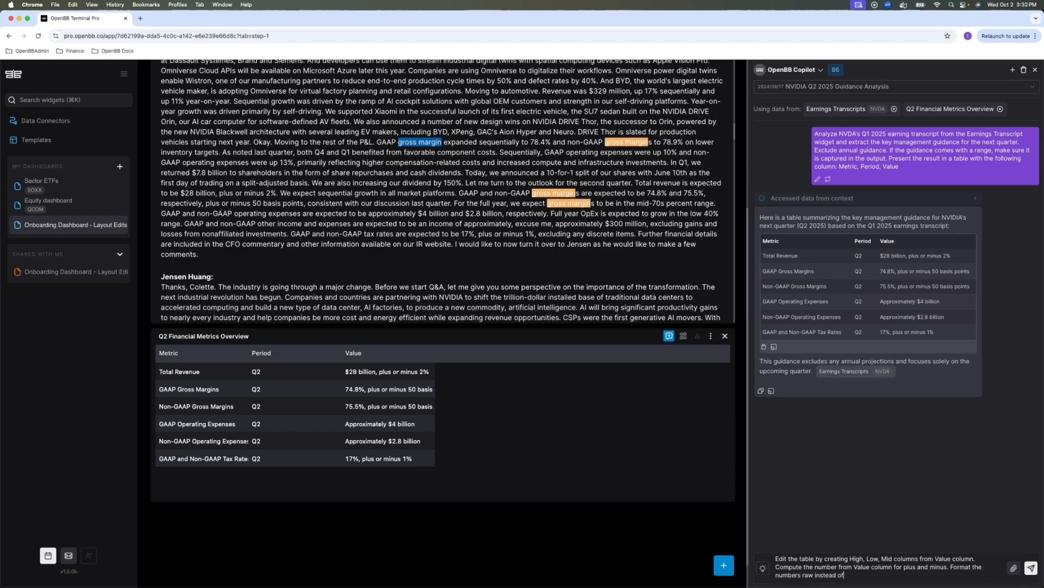
type("billion")
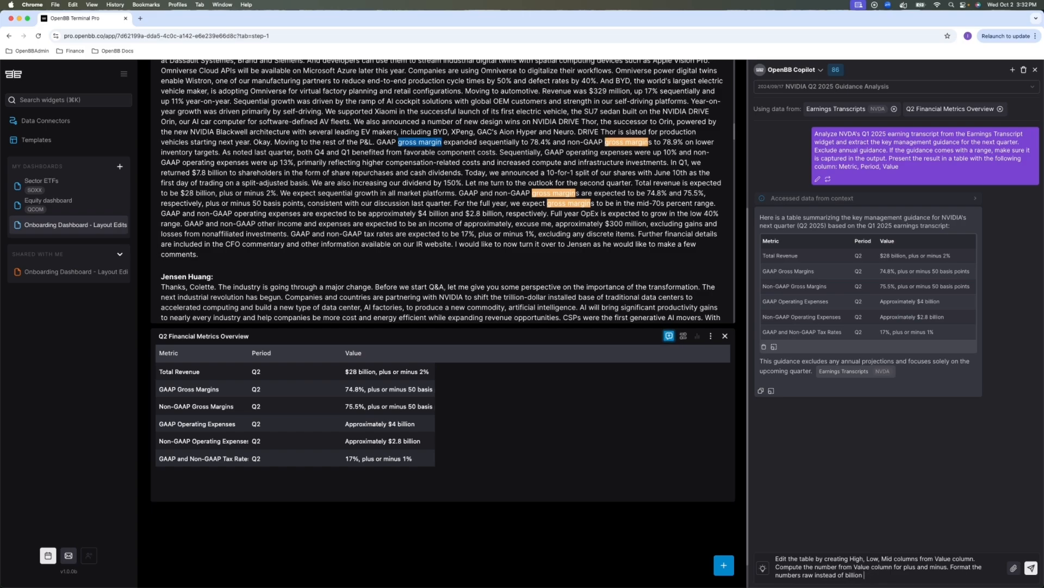
type("mi")
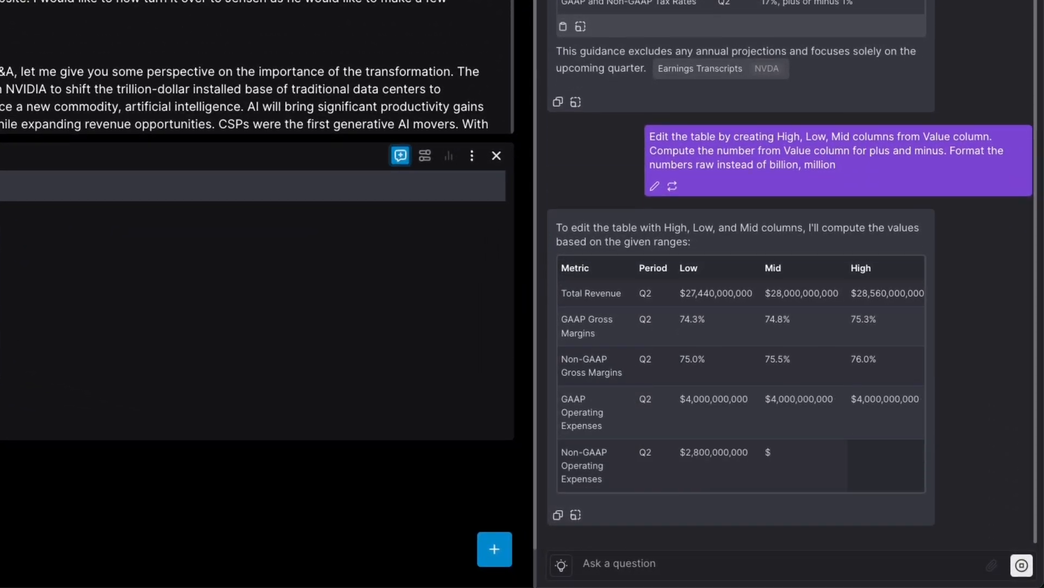
Scroll the Copilot chat to review the finished Low/Mid/High guidance table.
scroll("down", 3)
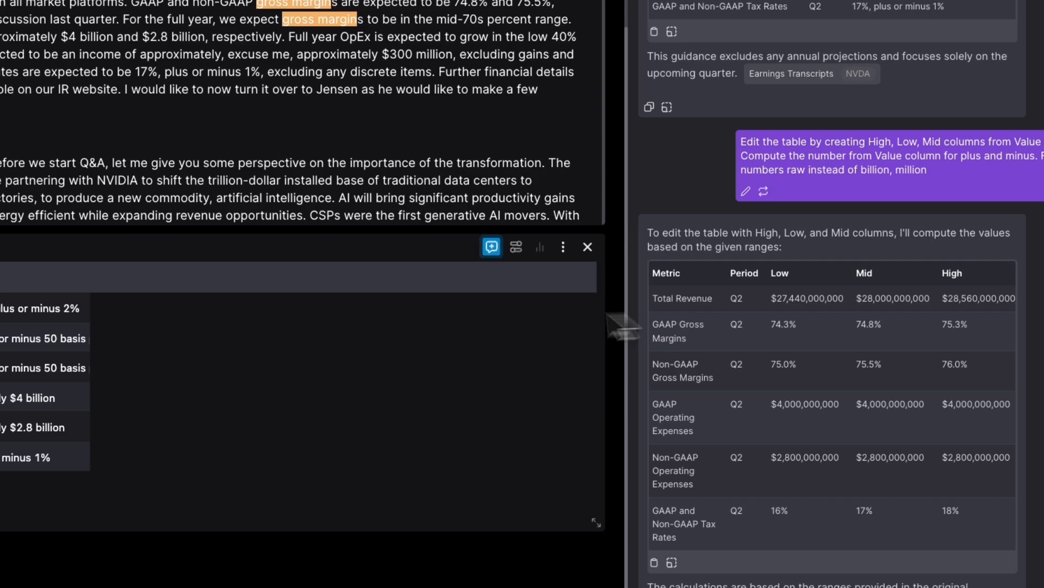
scroll("down", 3)
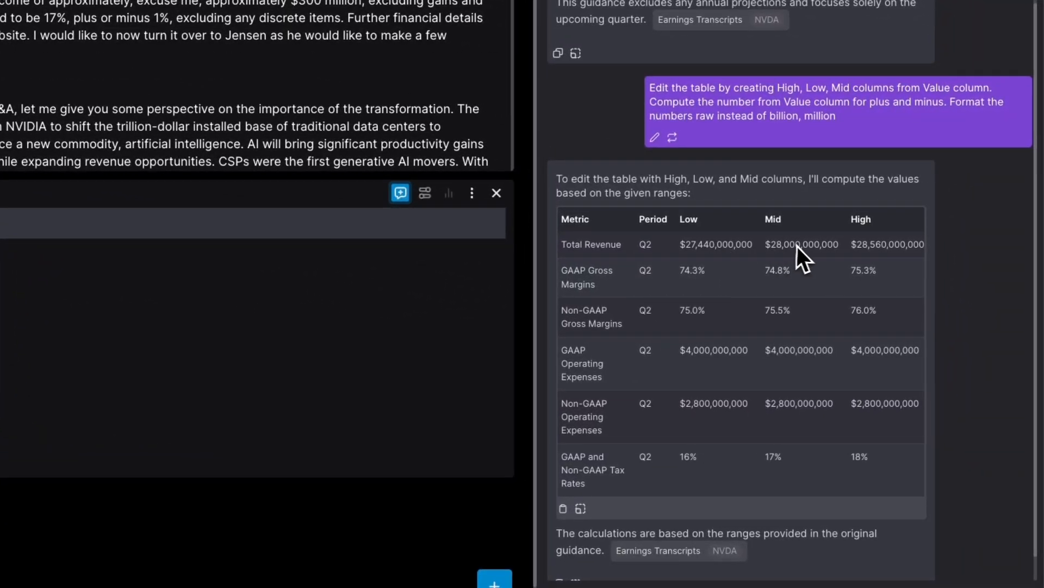
mouse_move(735, 254)
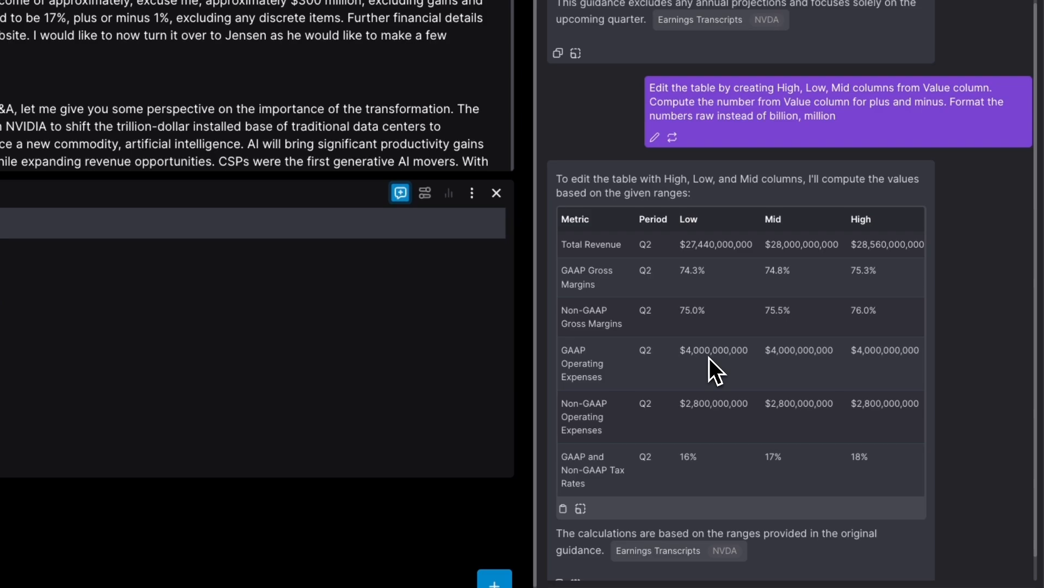
mouse_move(941, 398)
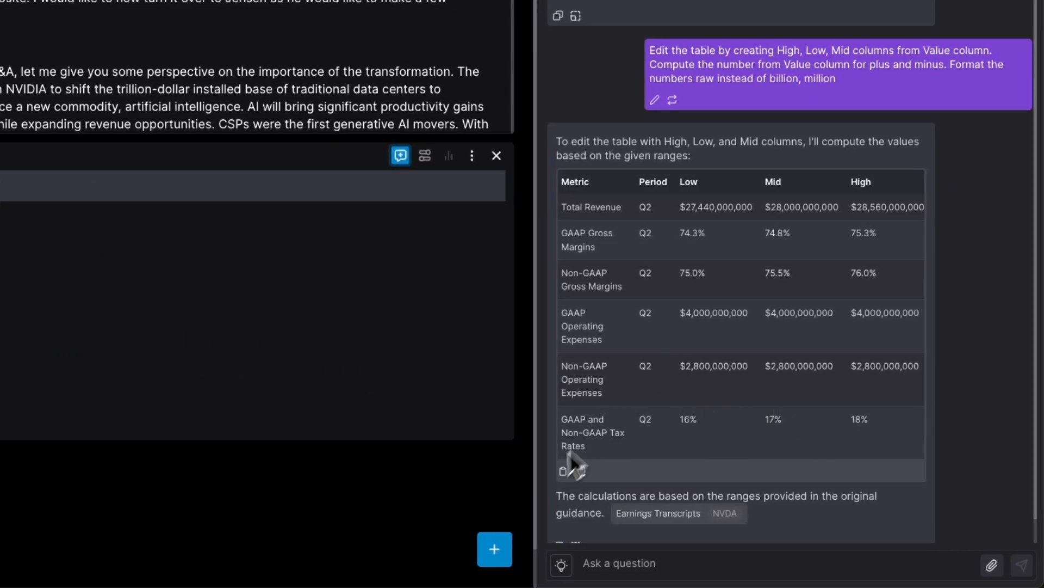
mouse_move(581, 471)
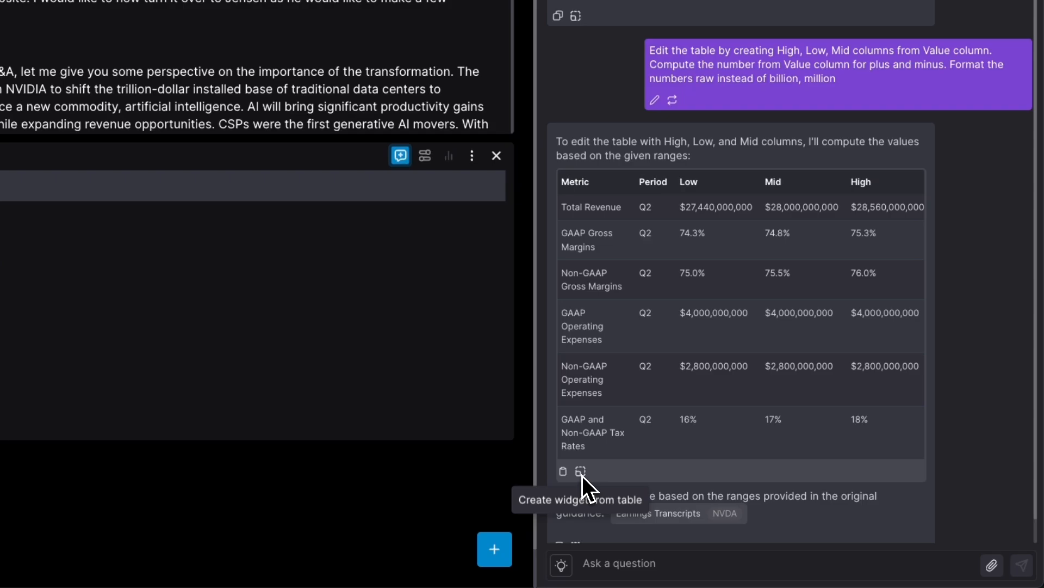
Create a widget from the Low/Mid/High table and remove the old metrics widget.
left_click(581, 471)
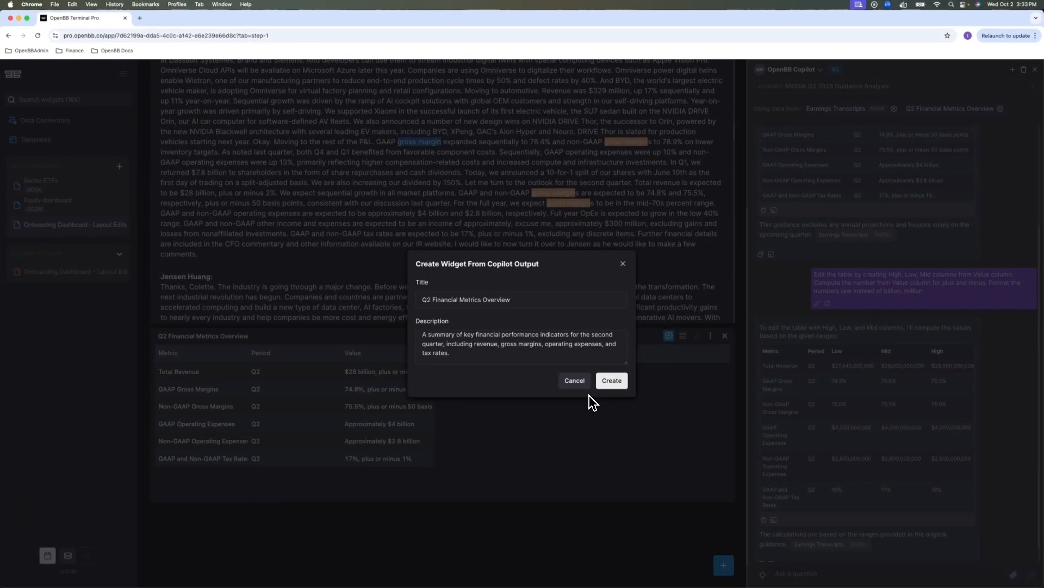
left_click(611, 381)
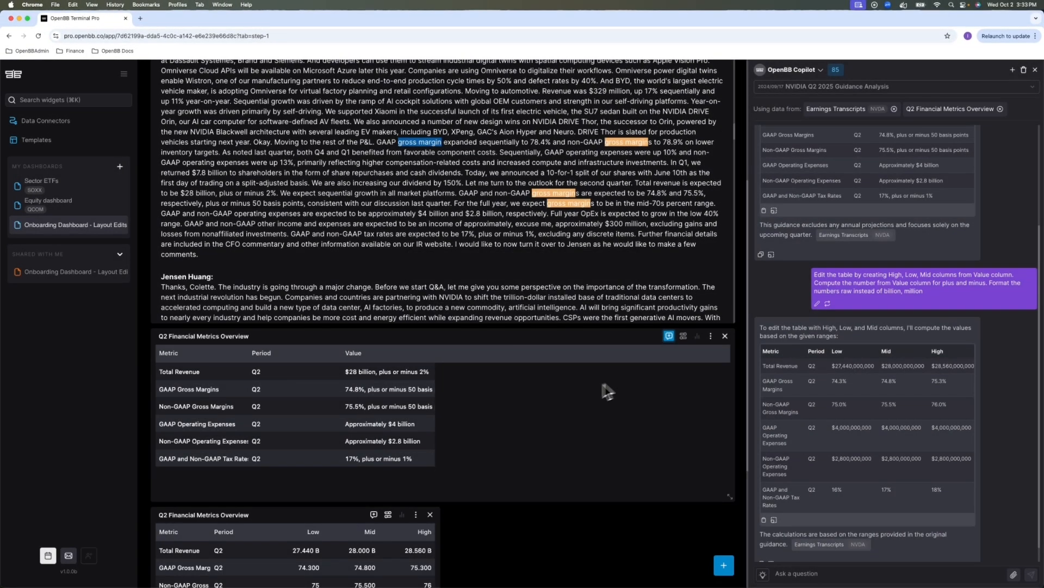
mouse_move(724, 335)
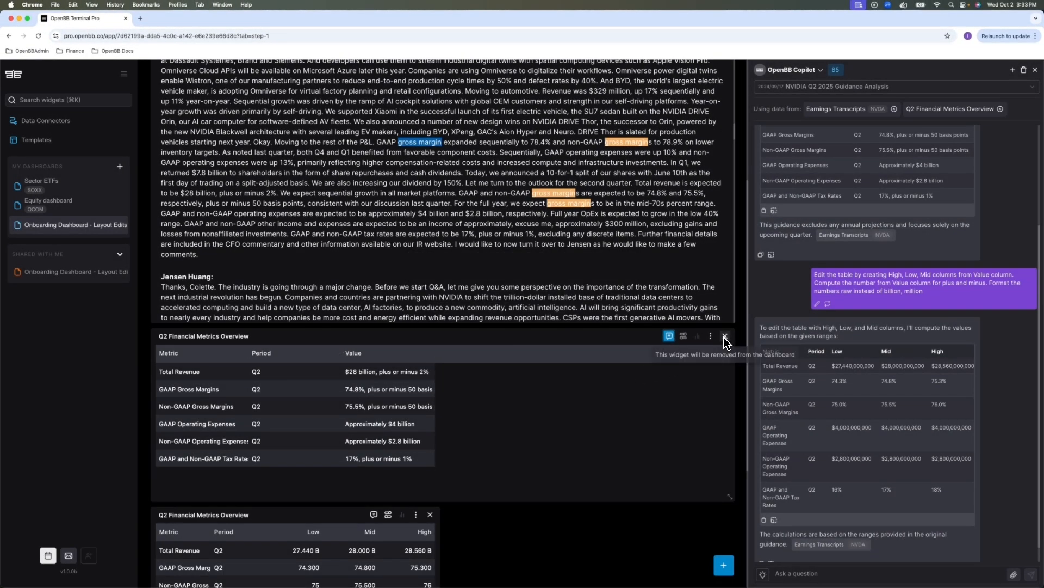
left_click(724, 336)
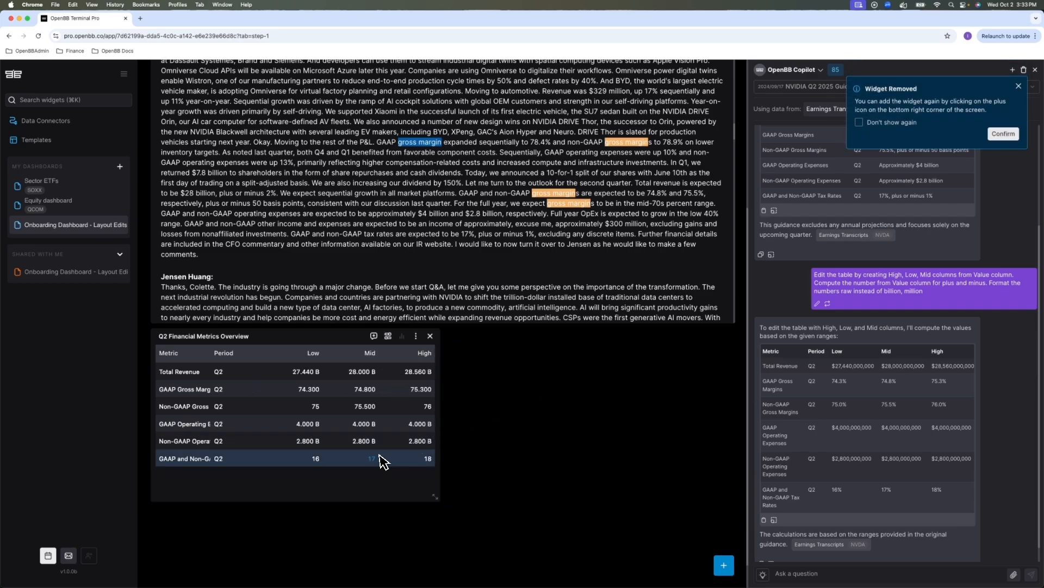
mouse_move(327, 452)
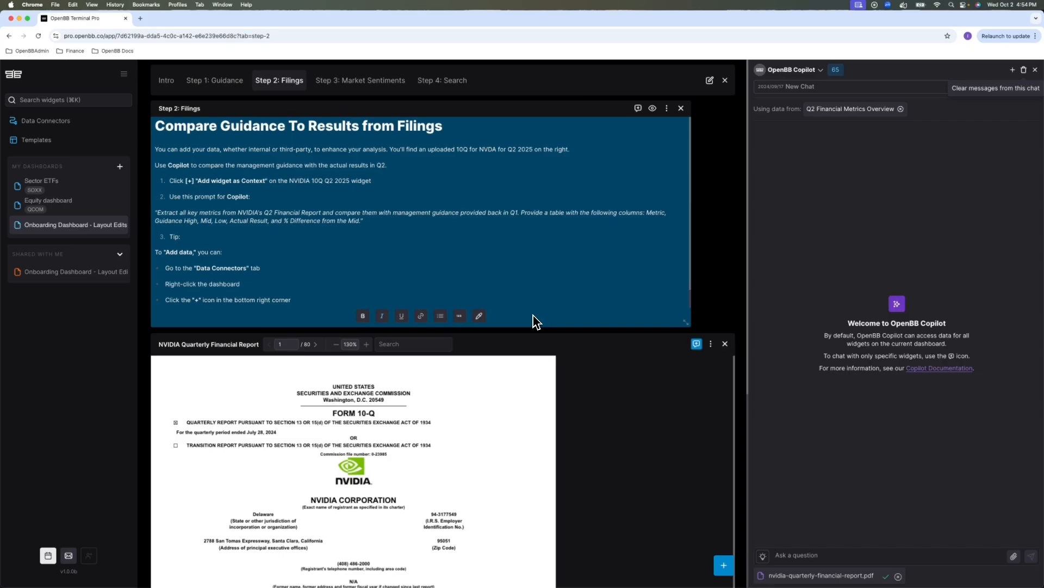
mouse_move(214, 140)
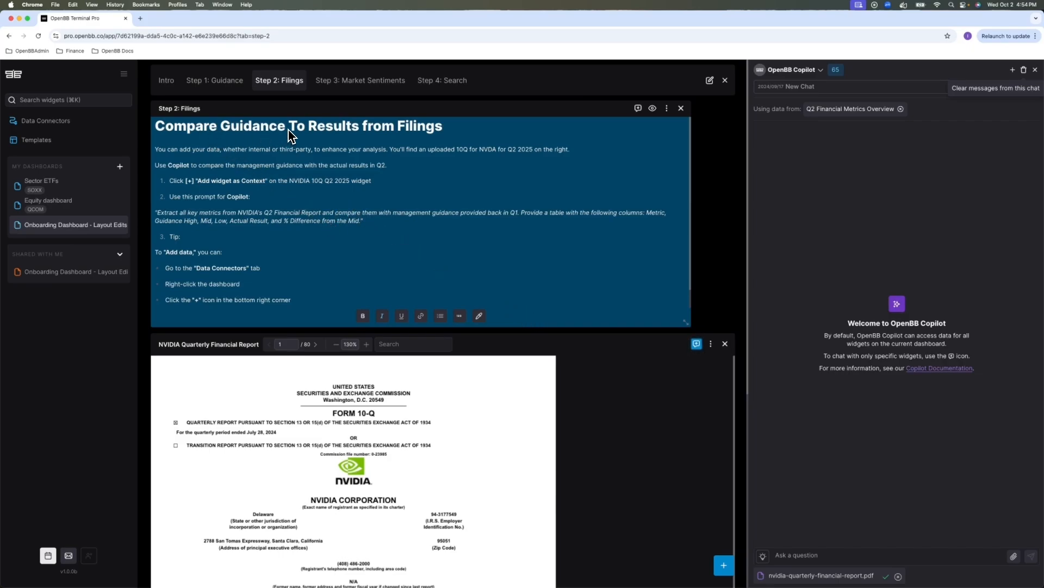
mouse_move(414, 148)
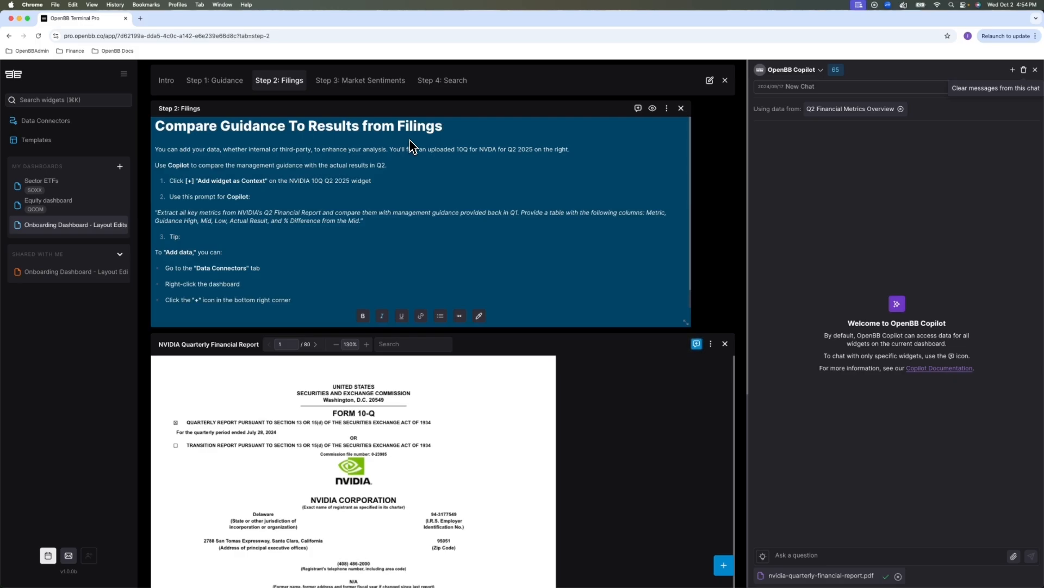
mouse_move(390, 170)
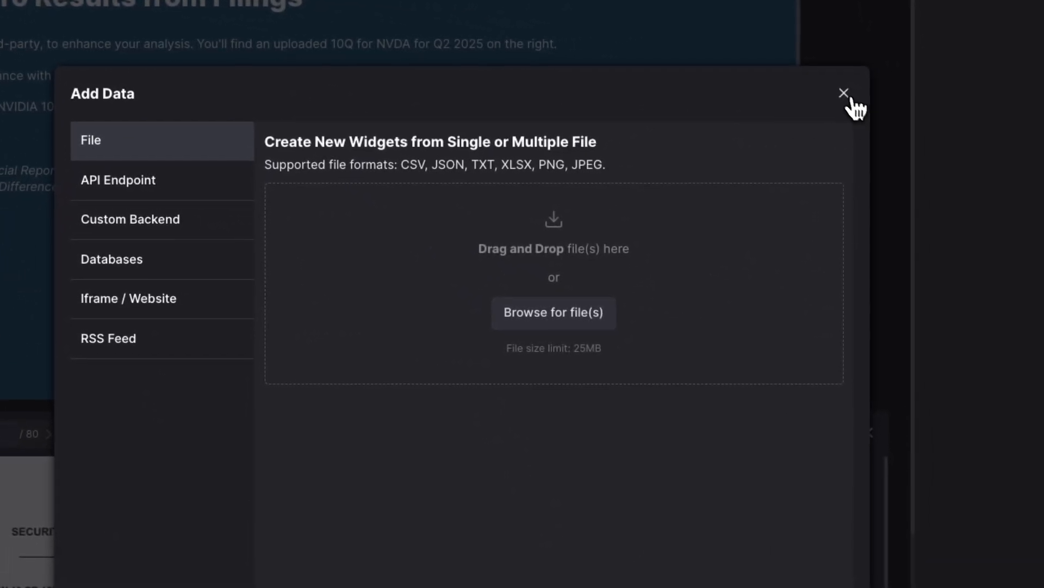
Close the add-data window and reopen the add choices on the Filings tab.
left_click(842, 90)
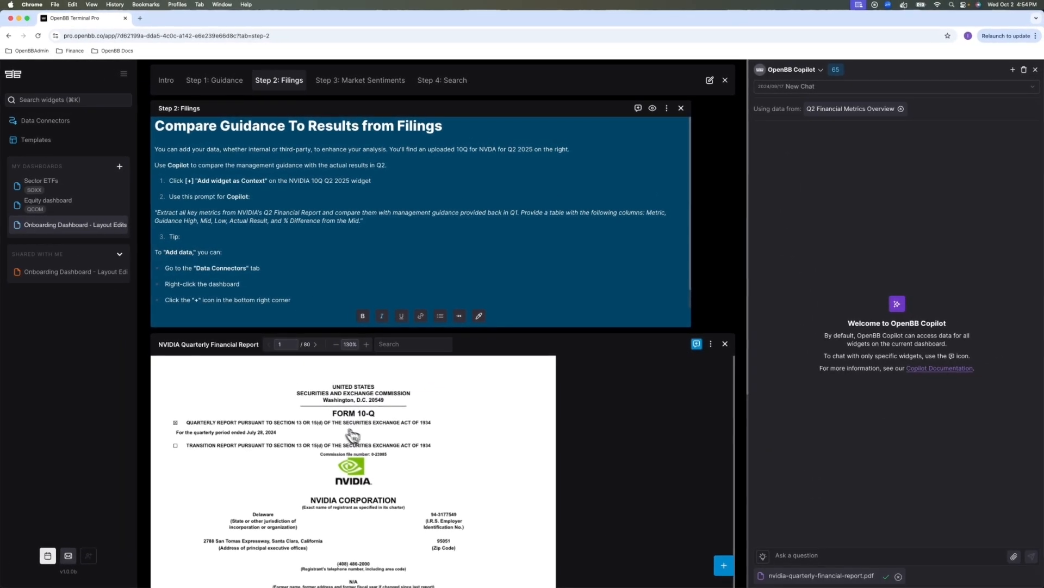
mouse_move(299, 425)
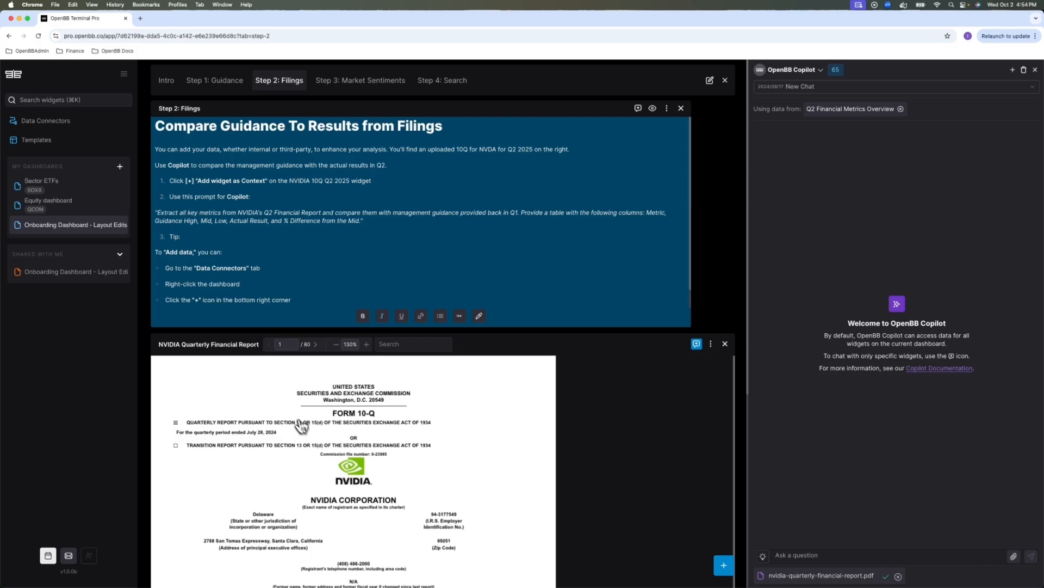
left_click(722, 566)
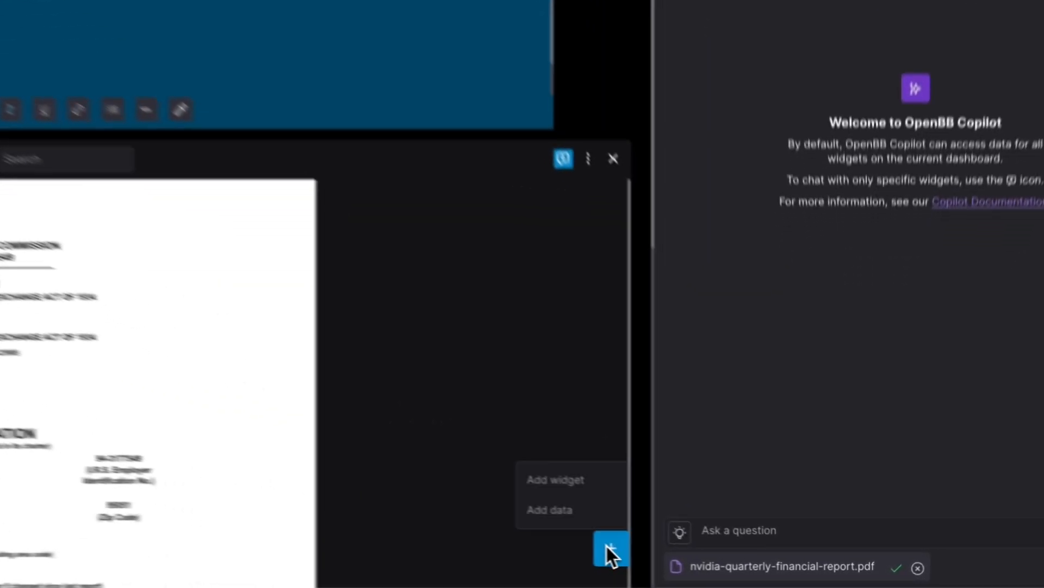
Upload the NVIDIA 10-Q PDF to Copilot and send the Q2-actuals-vs-Q1-guidance comparison prompt.
left_click(549, 509)
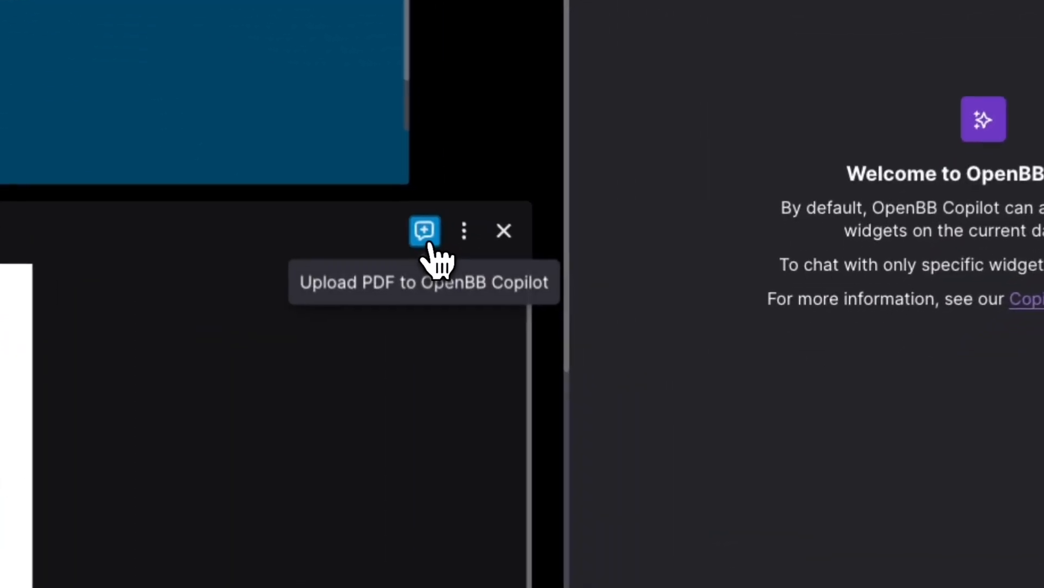
left_click(425, 231)
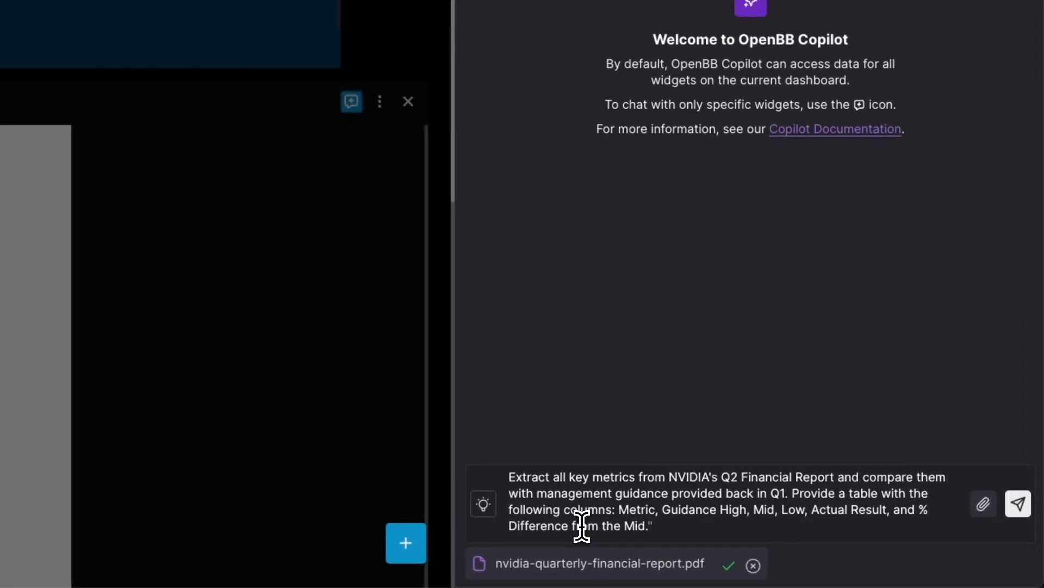
mouse_move(814, 489)
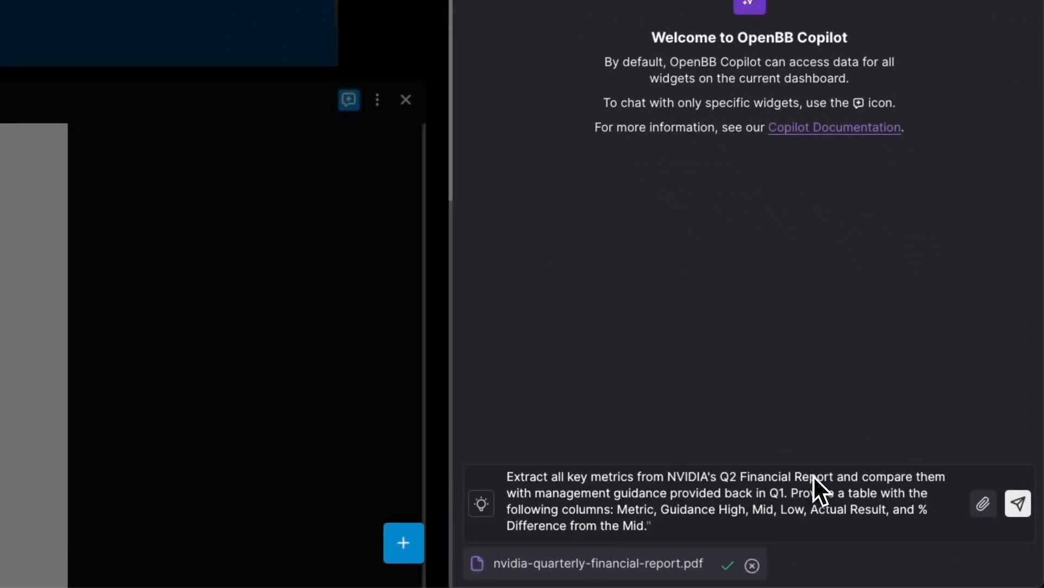
mouse_move(573, 504)
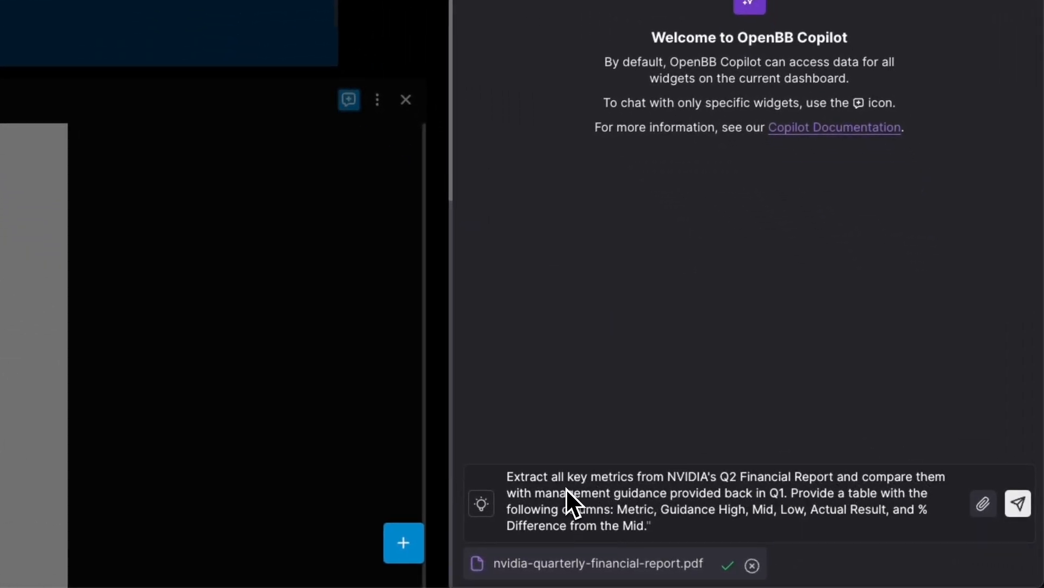
mouse_move(799, 520)
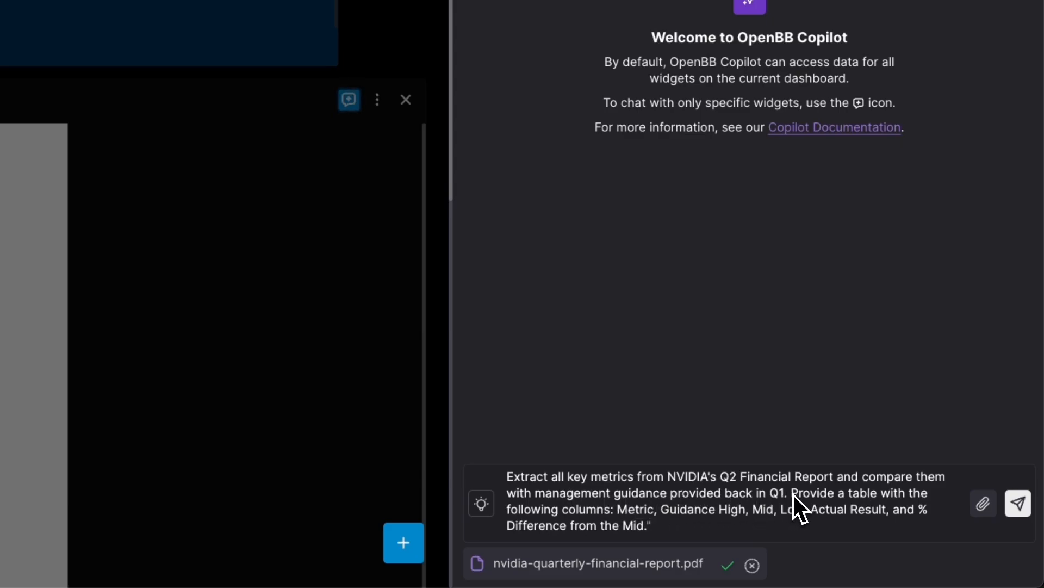
mouse_move(896, 512)
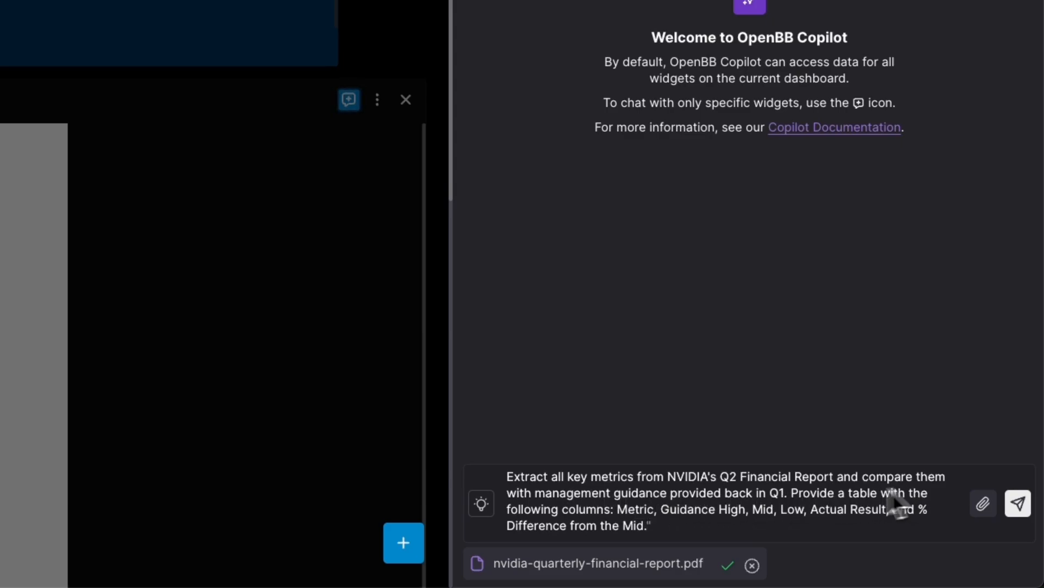
mouse_move(738, 534)
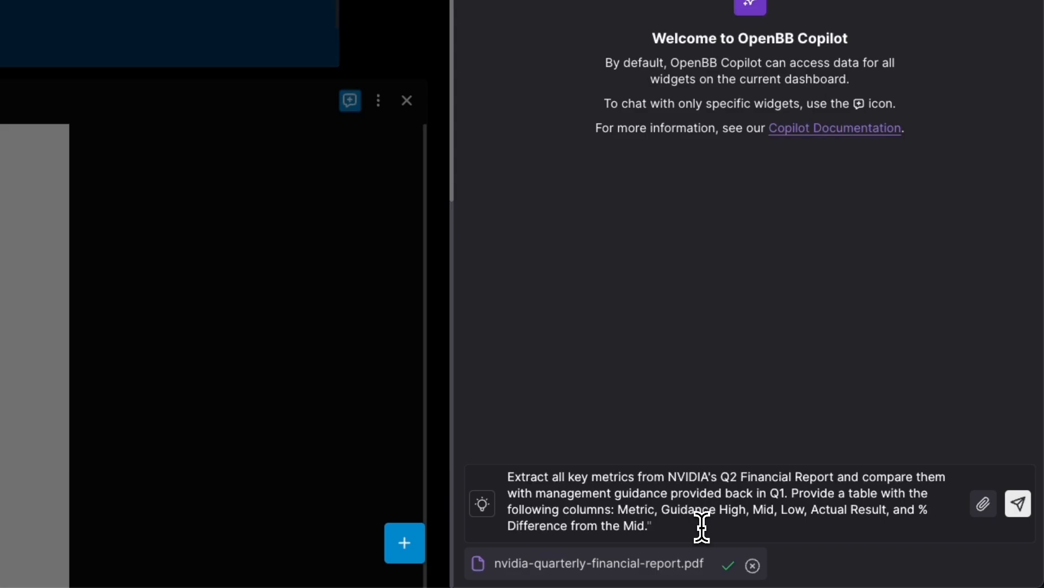
left_click(1021, 502)
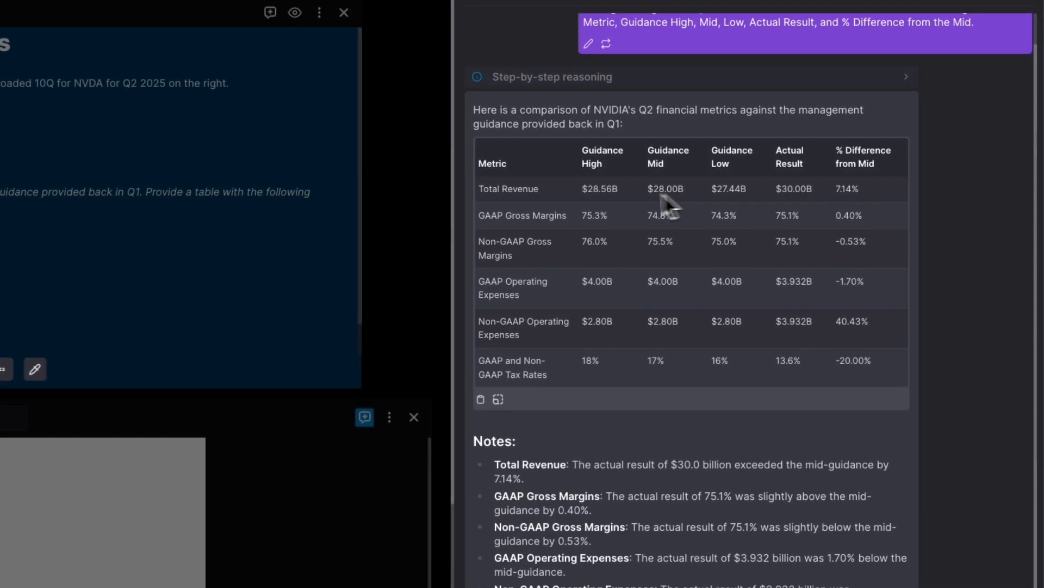
mouse_move(600, 204)
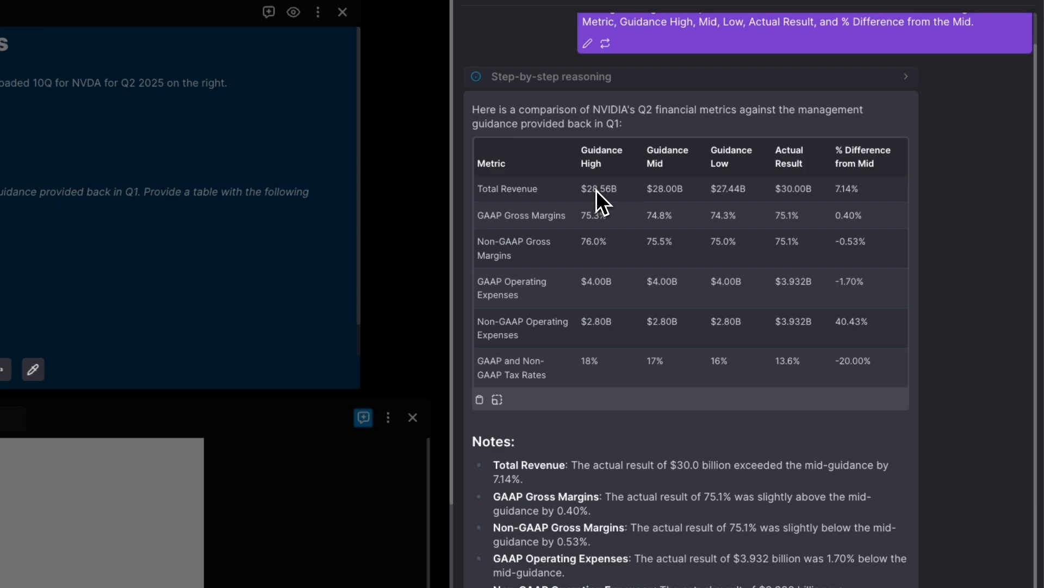
mouse_move(805, 236)
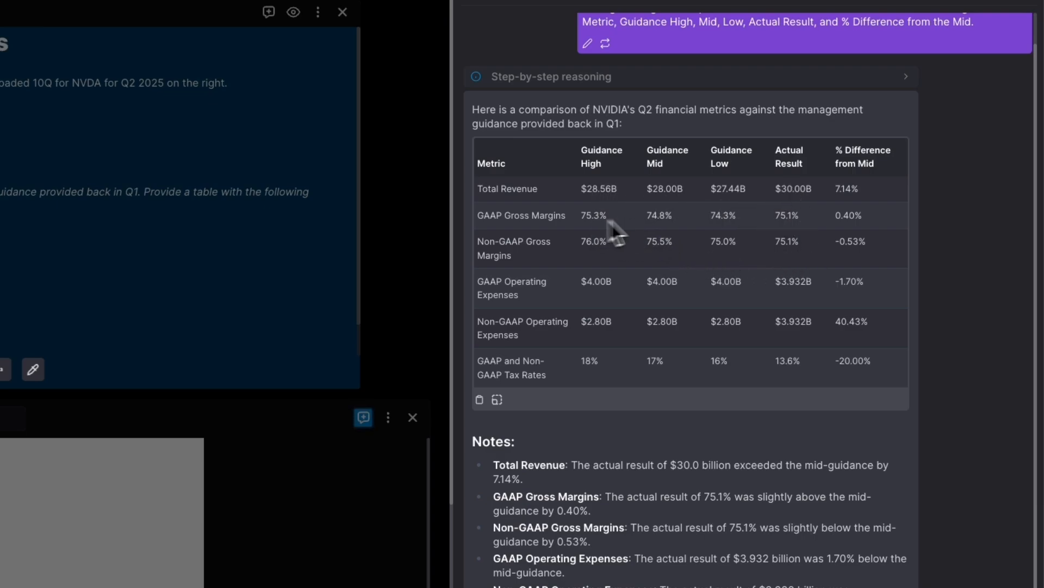
mouse_move(666, 266)
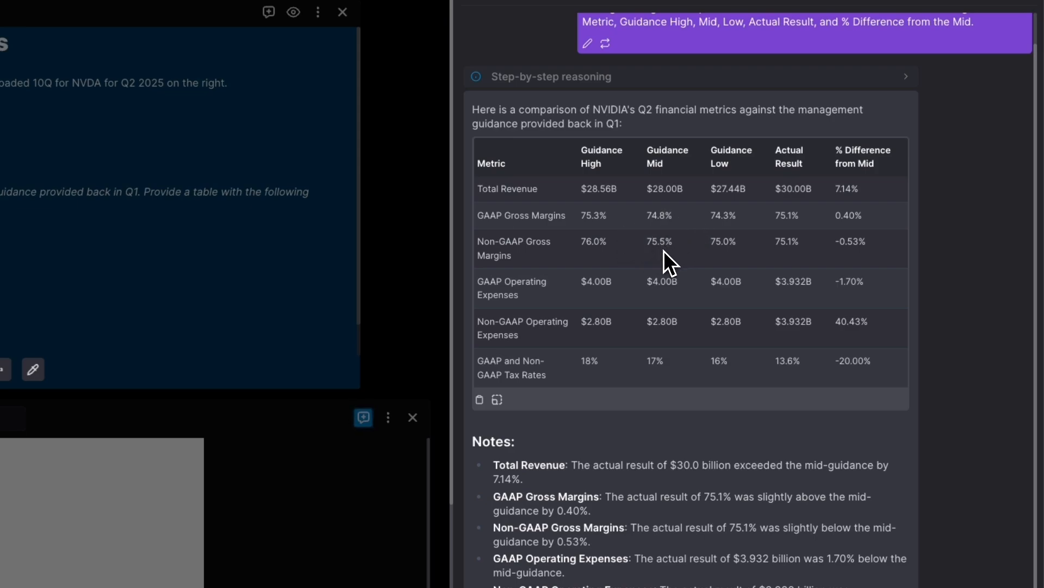
mouse_move(718, 232)
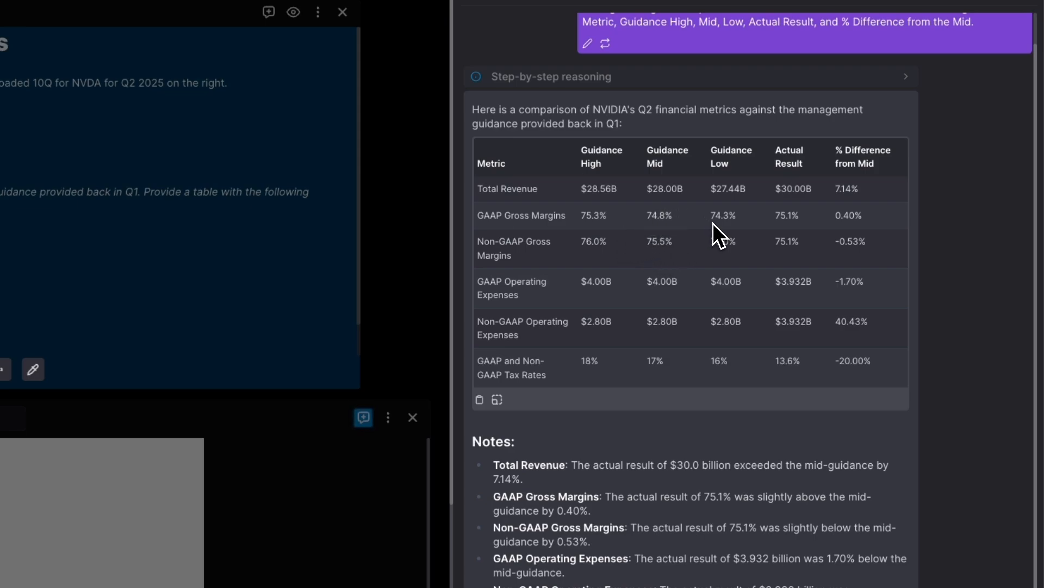
mouse_move(811, 306)
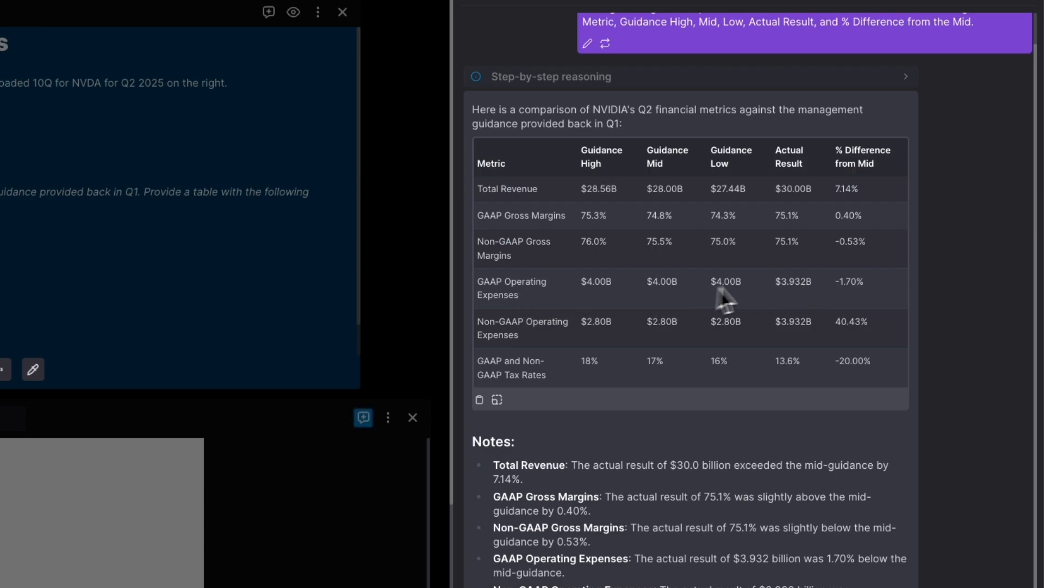
mouse_move(743, 295)
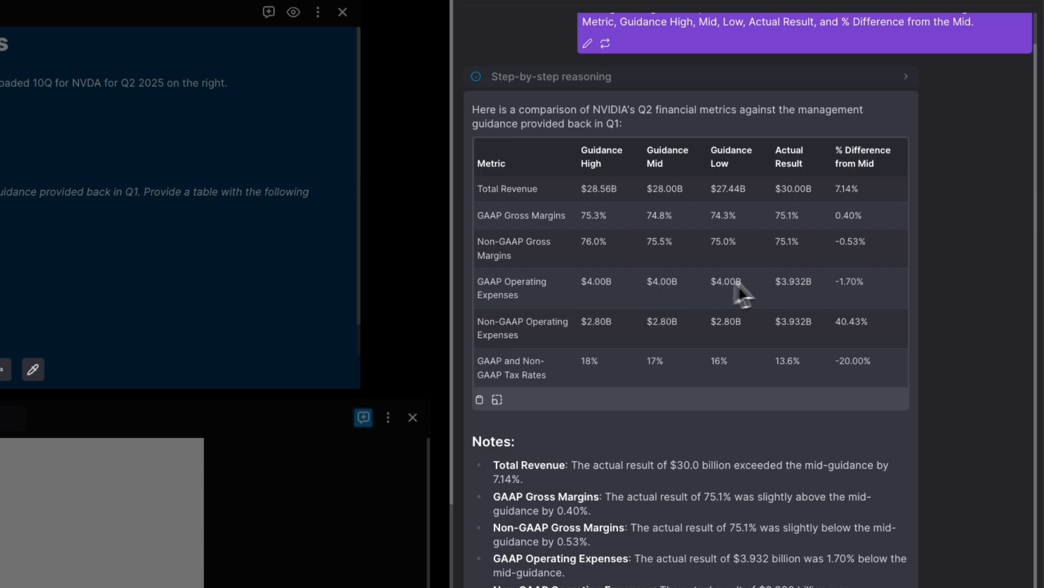
mouse_move(851, 303)
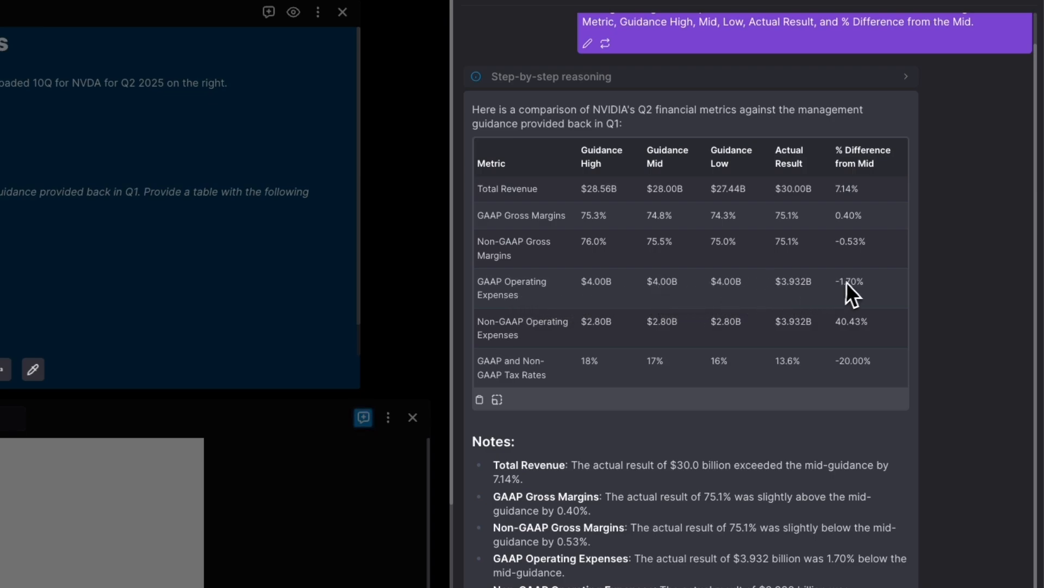
mouse_move(823, 300)
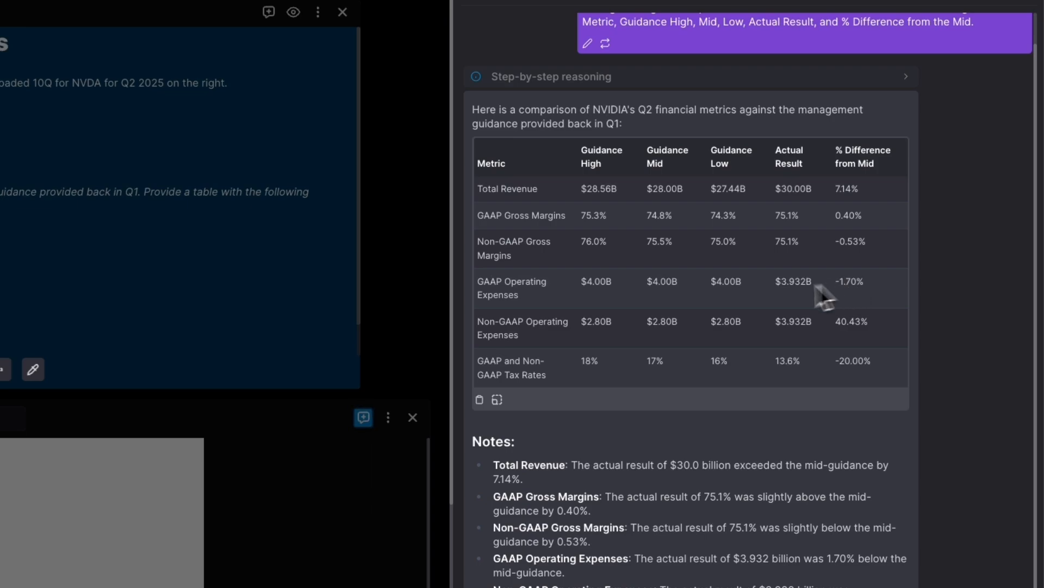
mouse_move(709, 385)
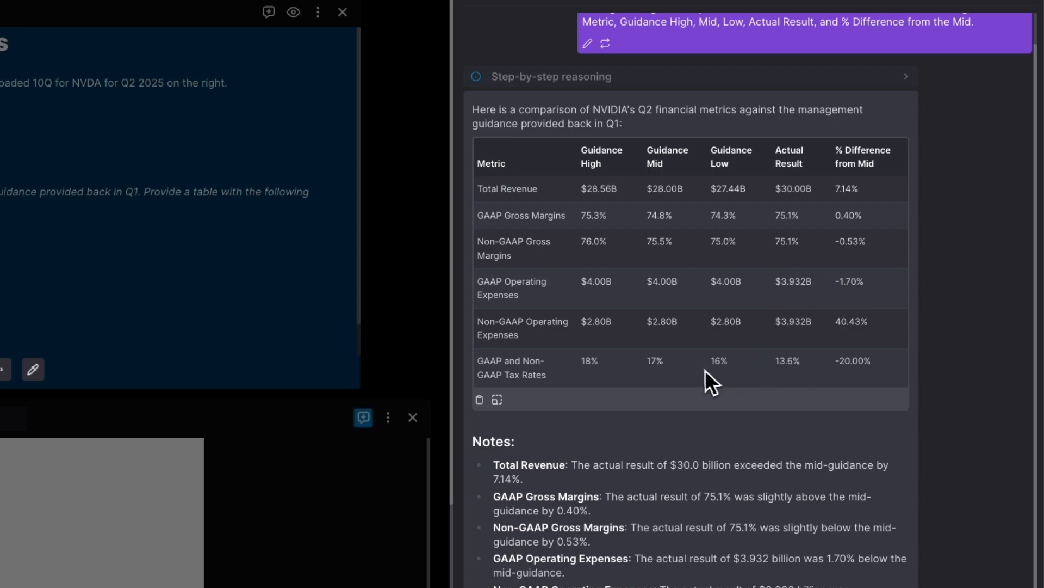
mouse_move(727, 390)
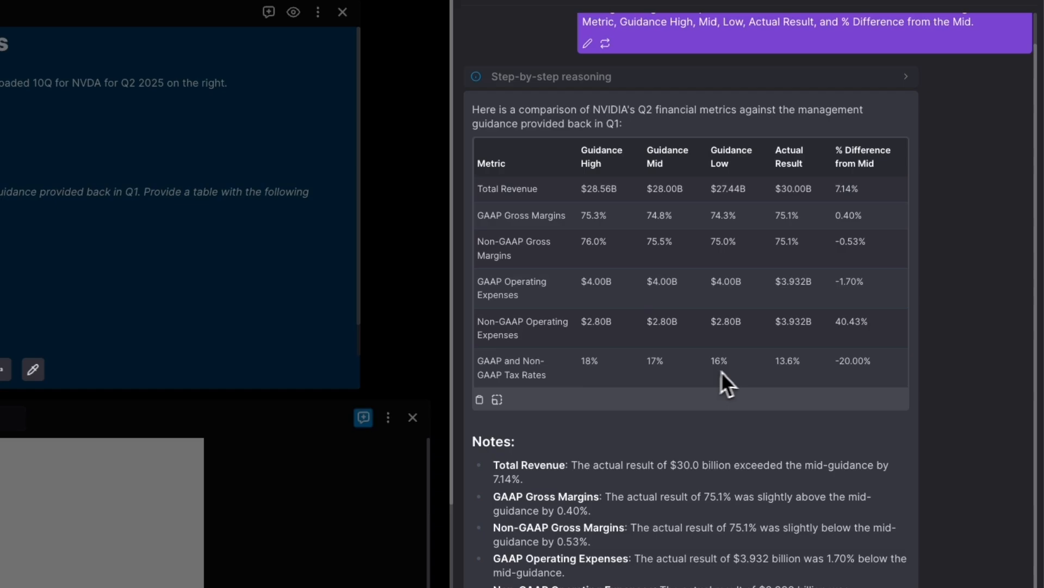
mouse_move(567, 420)
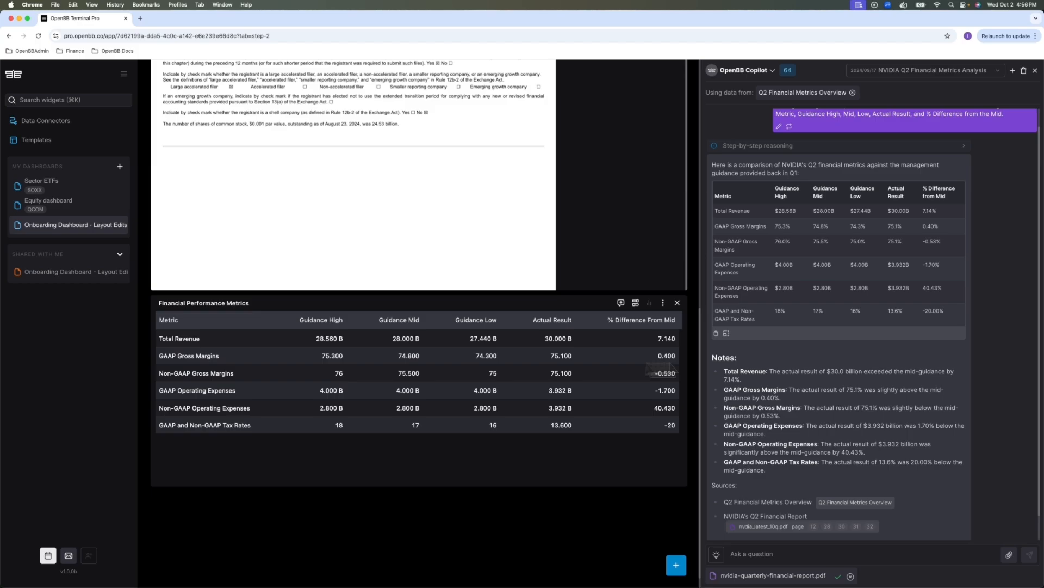
mouse_move(816, 398)
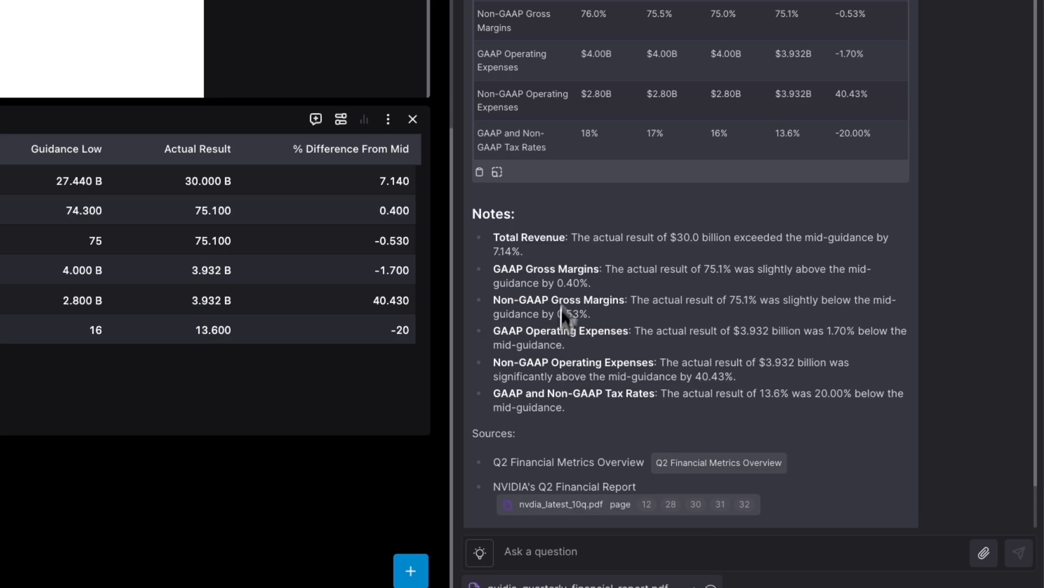
mouse_move(585, 380)
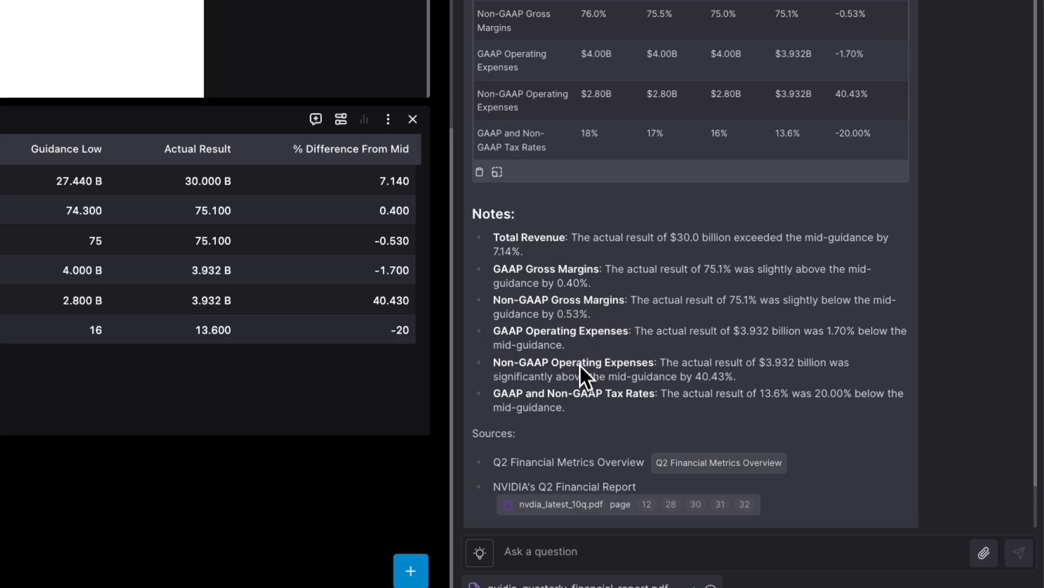
mouse_move(622, 326)
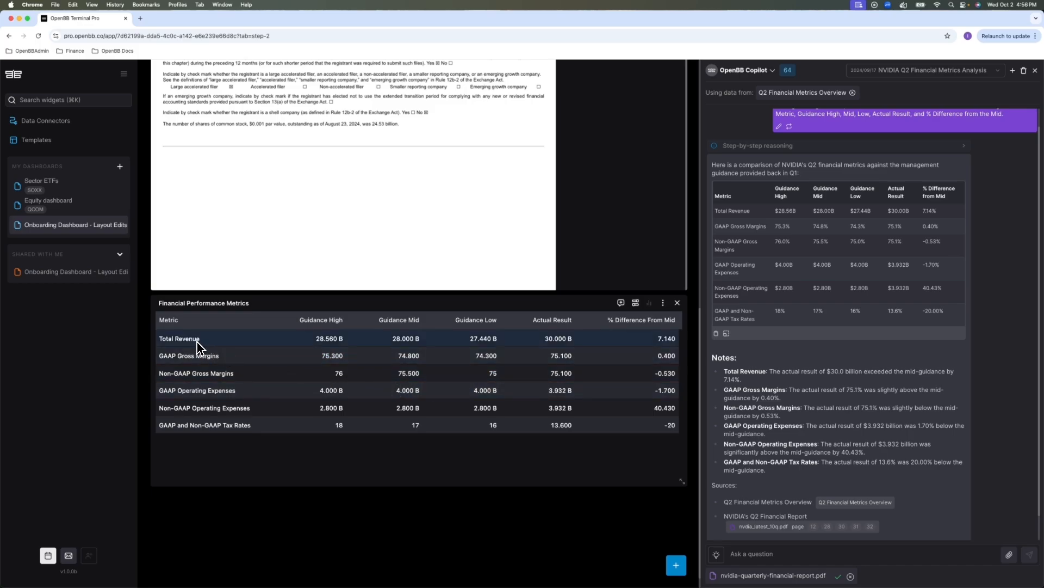
mouse_move(521, 333)
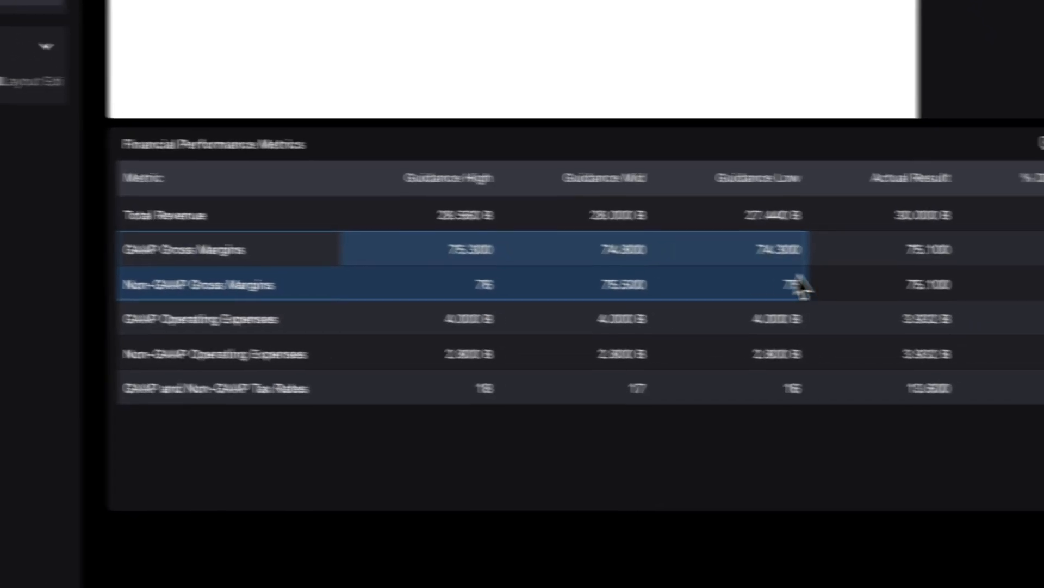
Create a bar chart of tax-rate guidance vs actual, then move to Step 3: Market Sentiments.
left_click(605, 167)
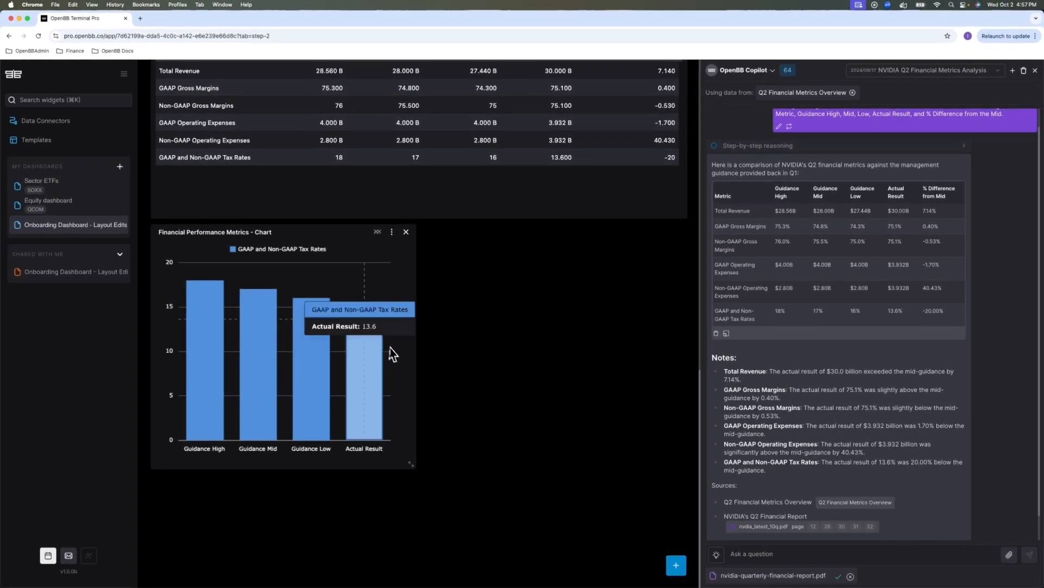
mouse_move(344, 285)
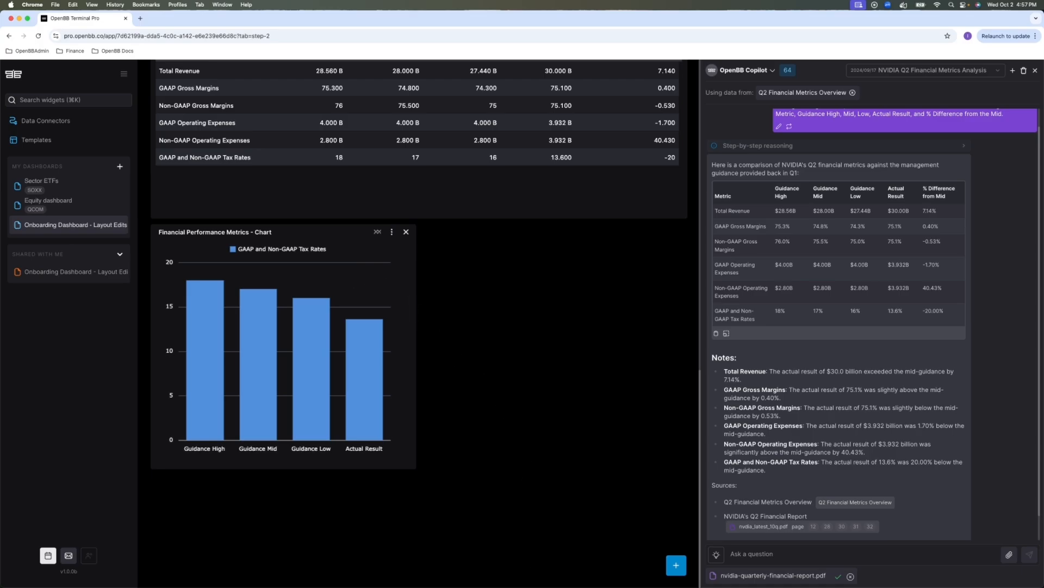
left_click(360, 81)
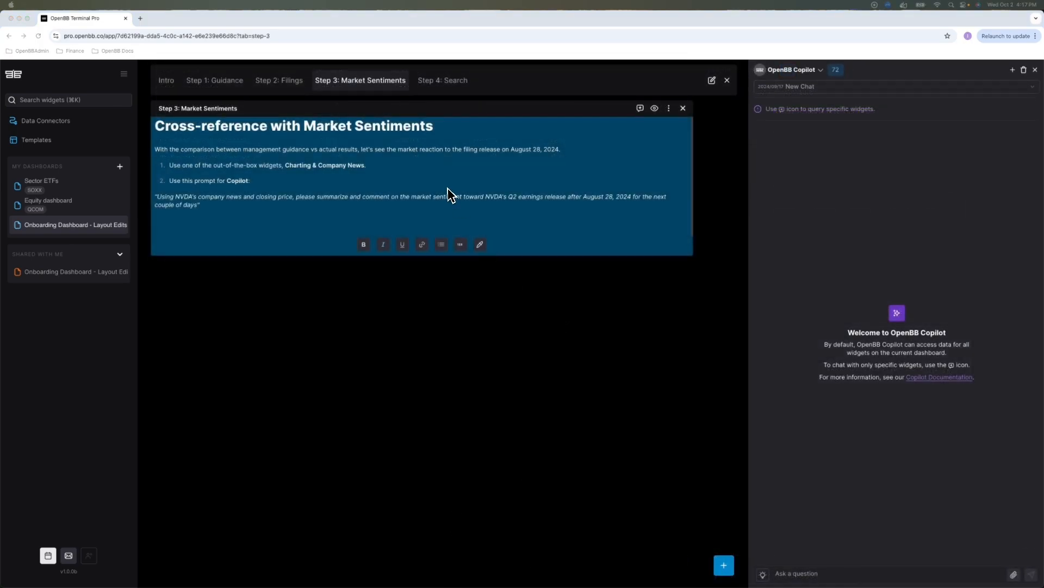
mouse_move(470, 148)
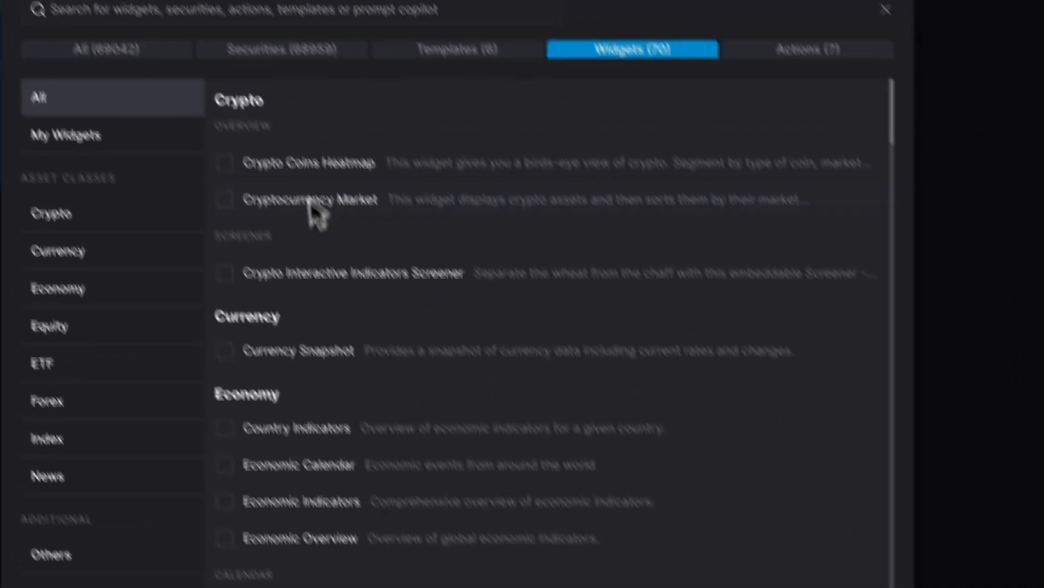
Add a Company News widget and switch its ticker from AAPL to NVDA.
type("news")
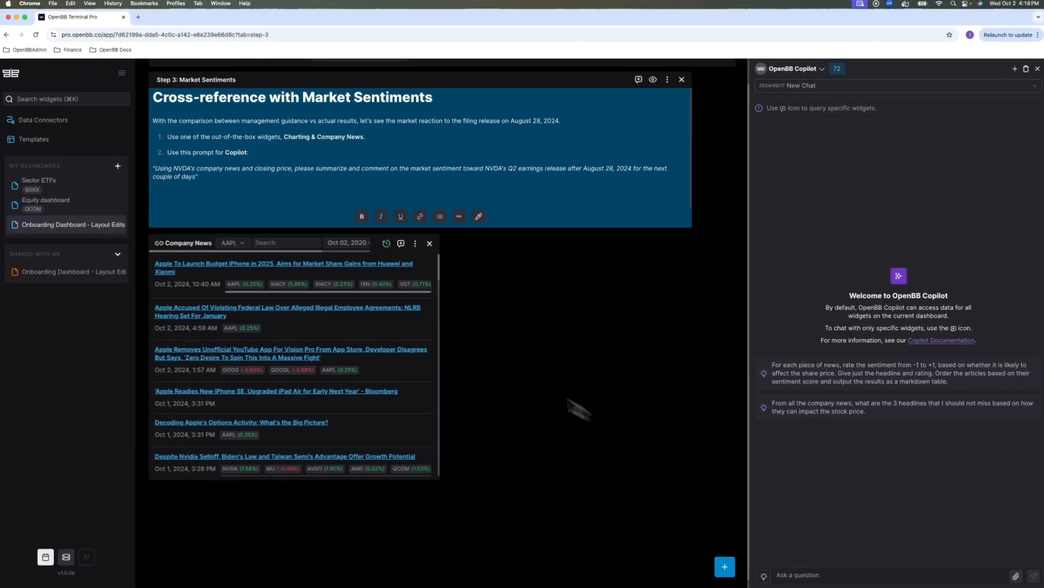
mouse_move(206, 267)
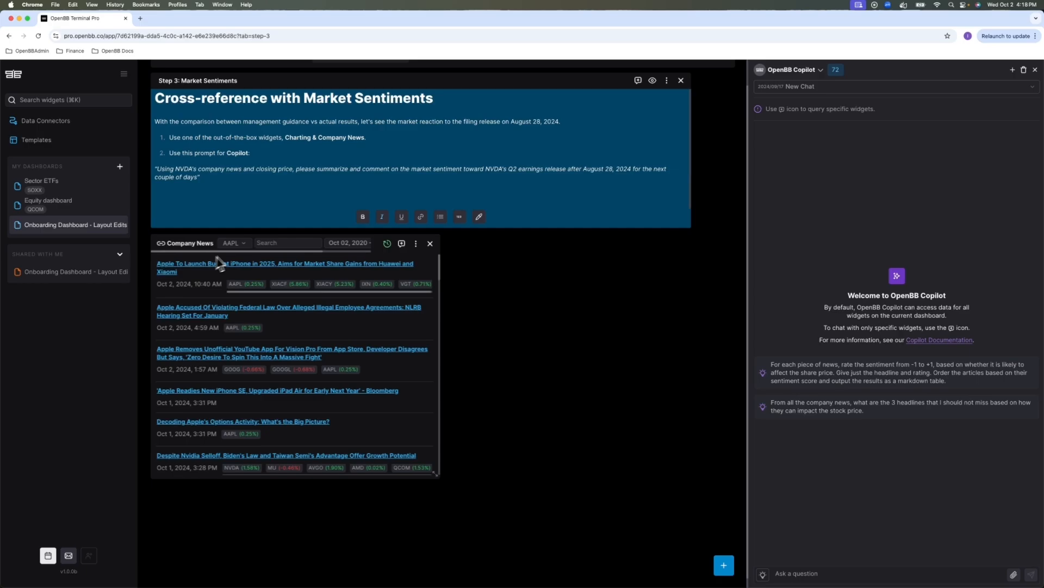
left_click(231, 242)
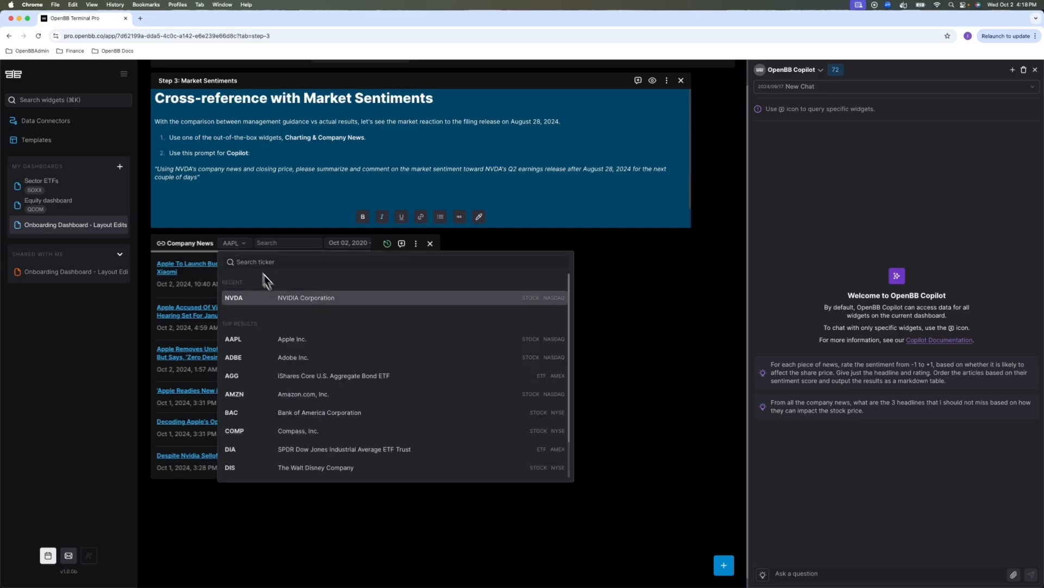
left_click(233, 297)
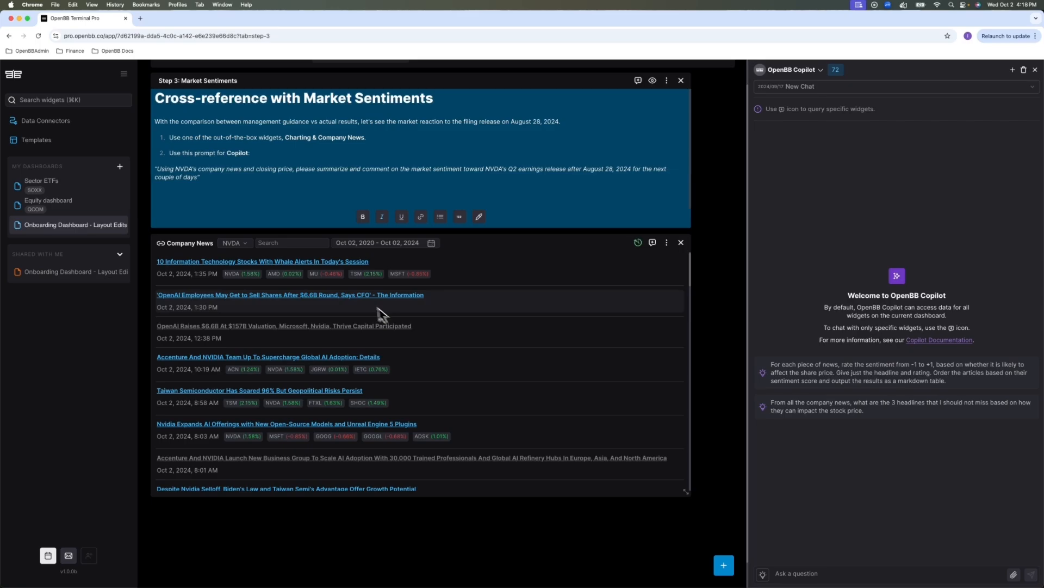
left_click(722, 566)
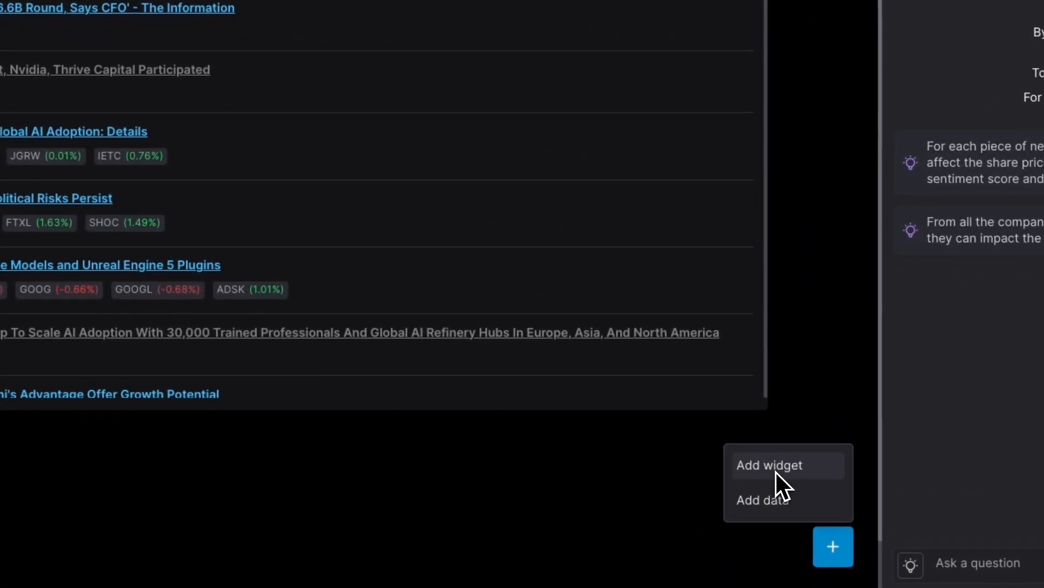
Add a Price Performance widget and set its ticker to NVDA.
left_click(769, 464)
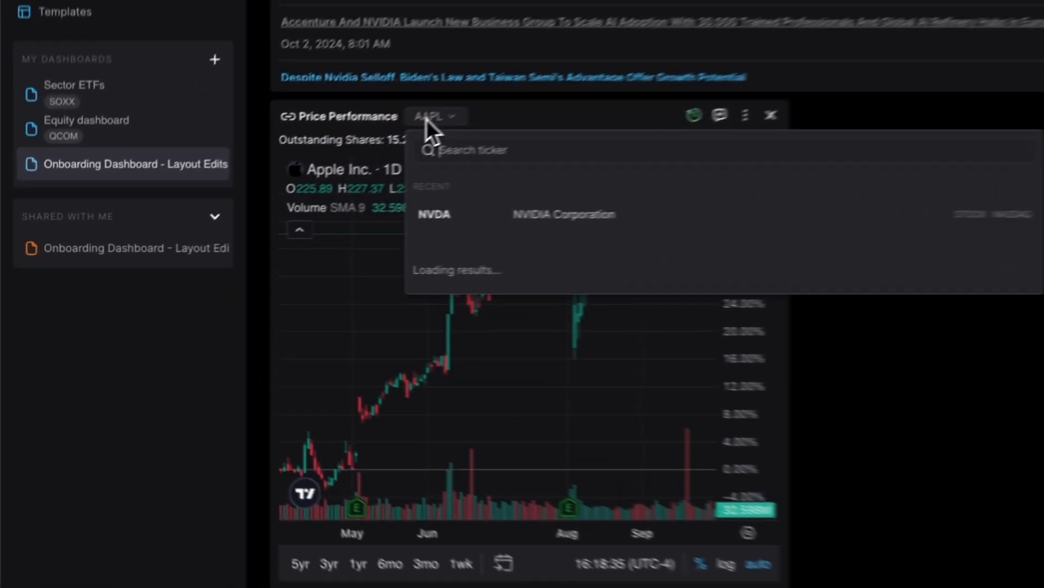
left_click(435, 213)
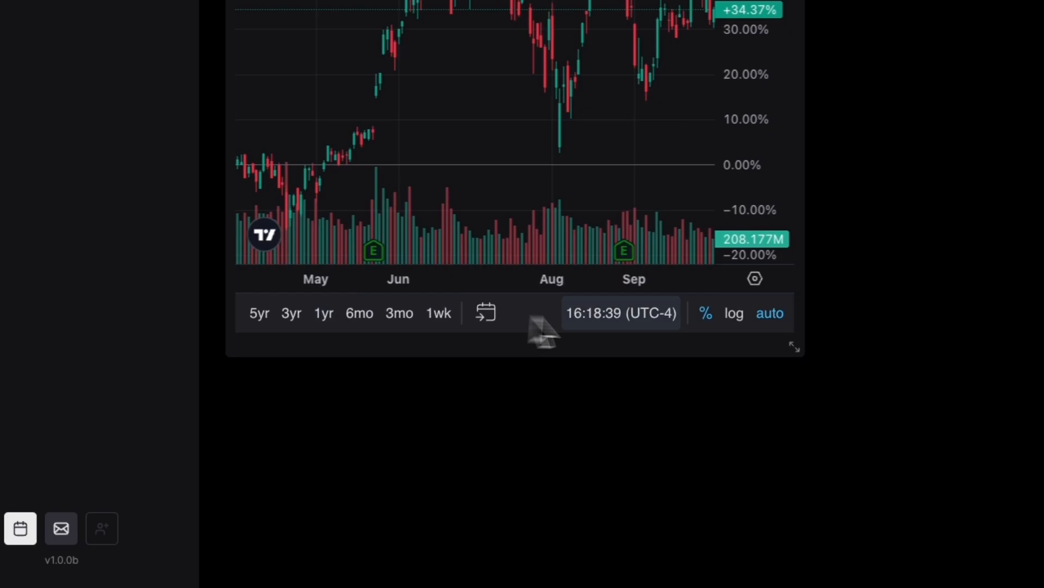
left_click(398, 313)
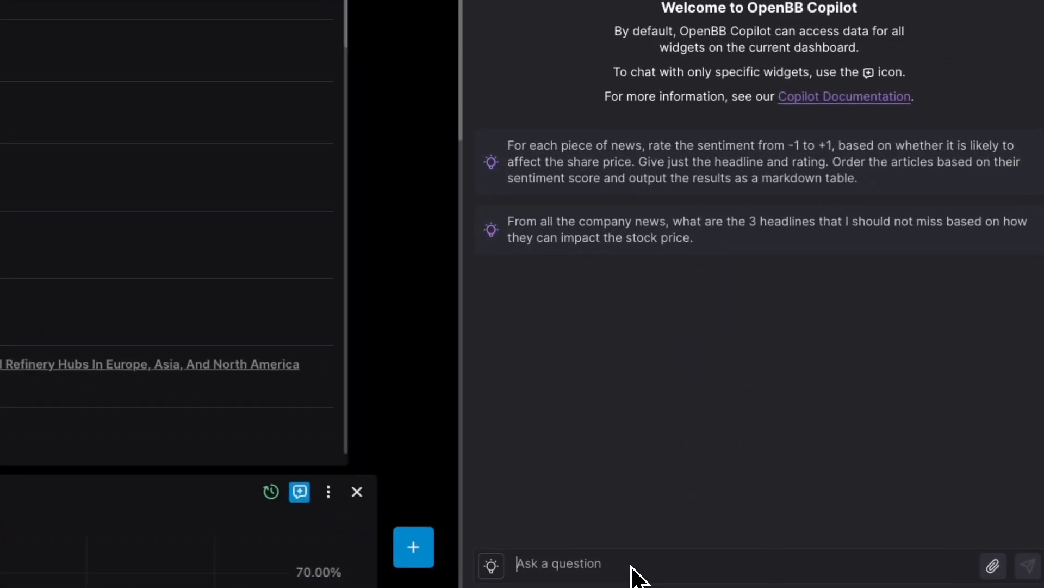
Ask Copilot to summarize NVDA market sentiment and closing prices after the August 28, 2024 earnings.
type("Using NVDA's company news and closing price, please summarize and comment on the market sentiment towards NVDA's Q2 earnings release after August 28, 2024 for the next couple of days")
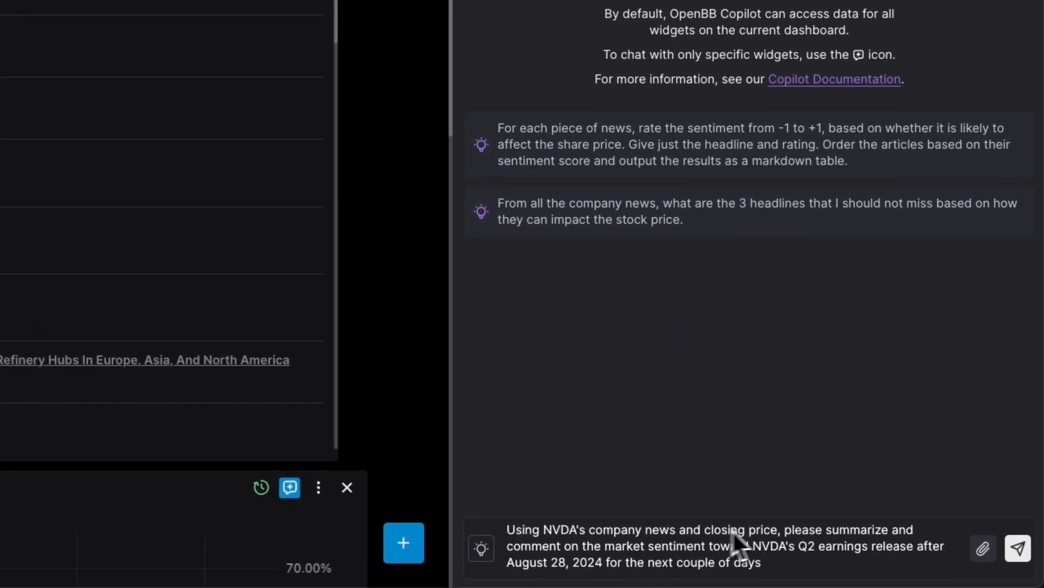
mouse_move(589, 559)
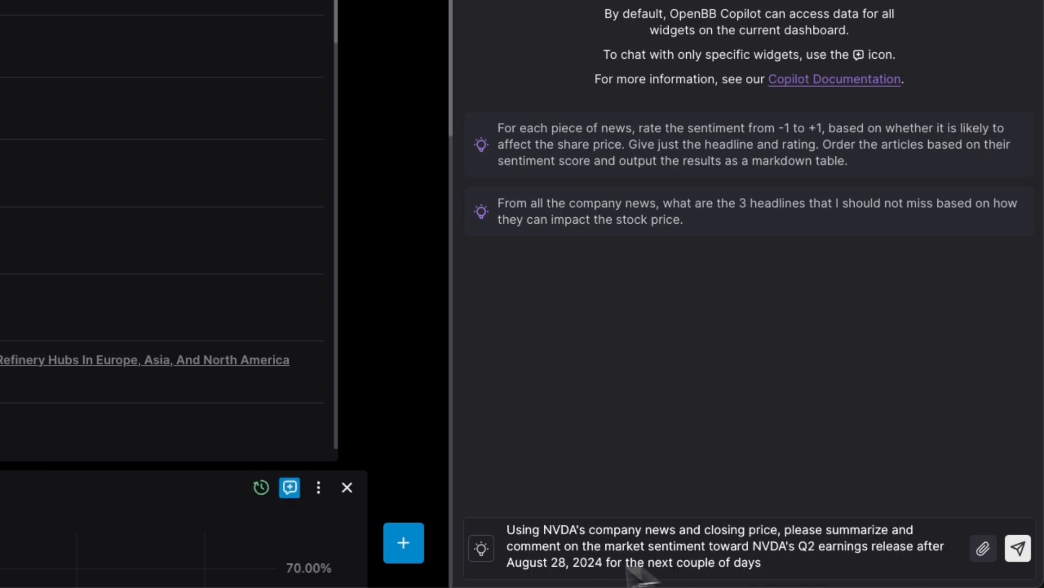
mouse_move(740, 573)
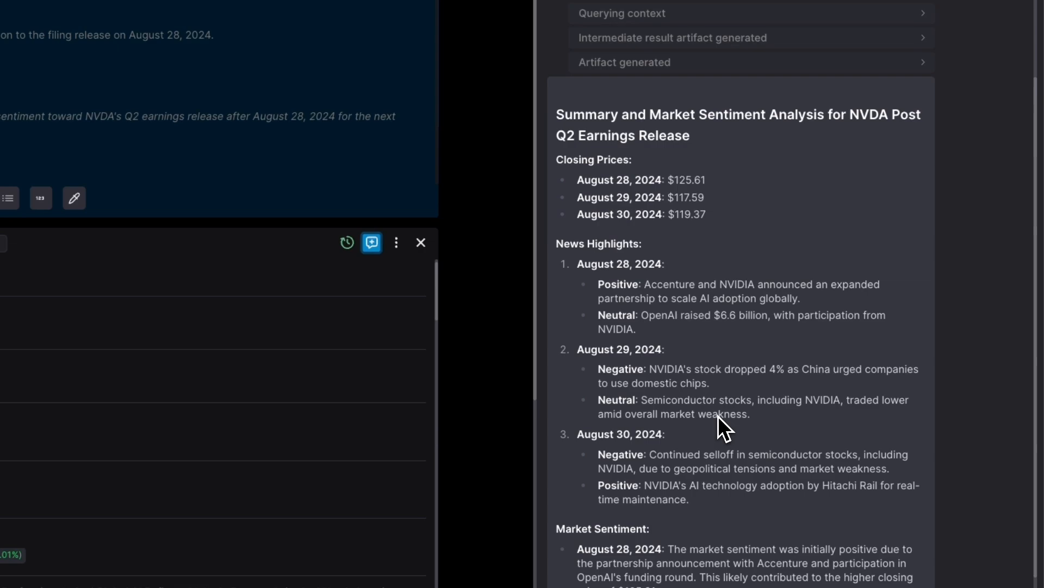
mouse_move(620, 276)
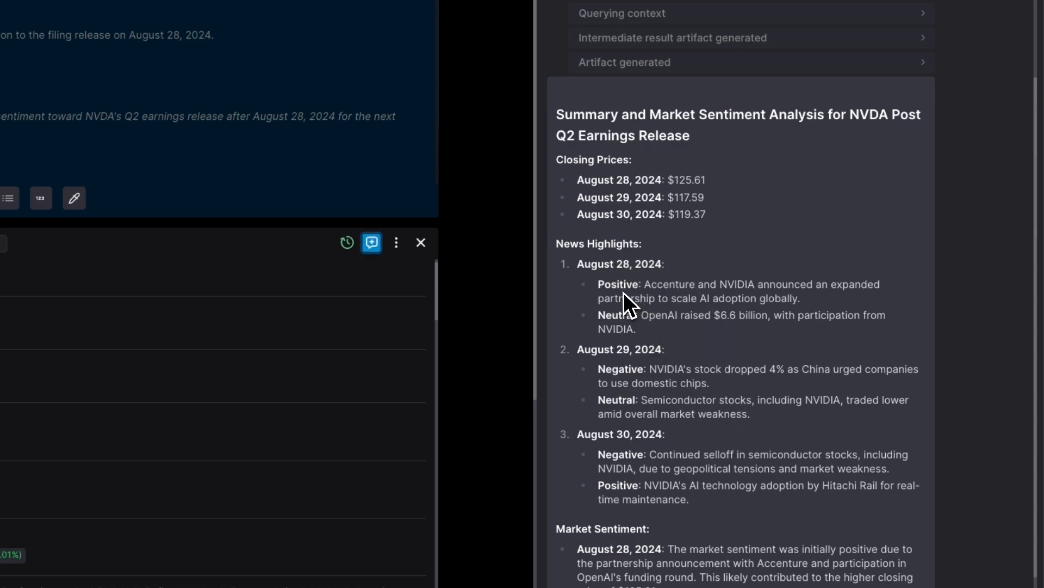
mouse_move(663, 327)
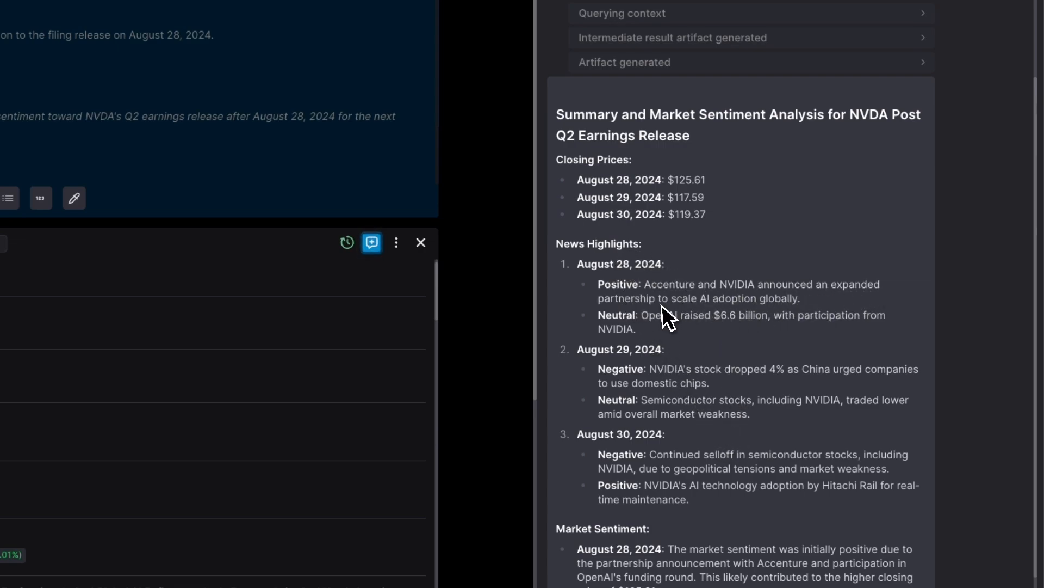
mouse_move(680, 342)
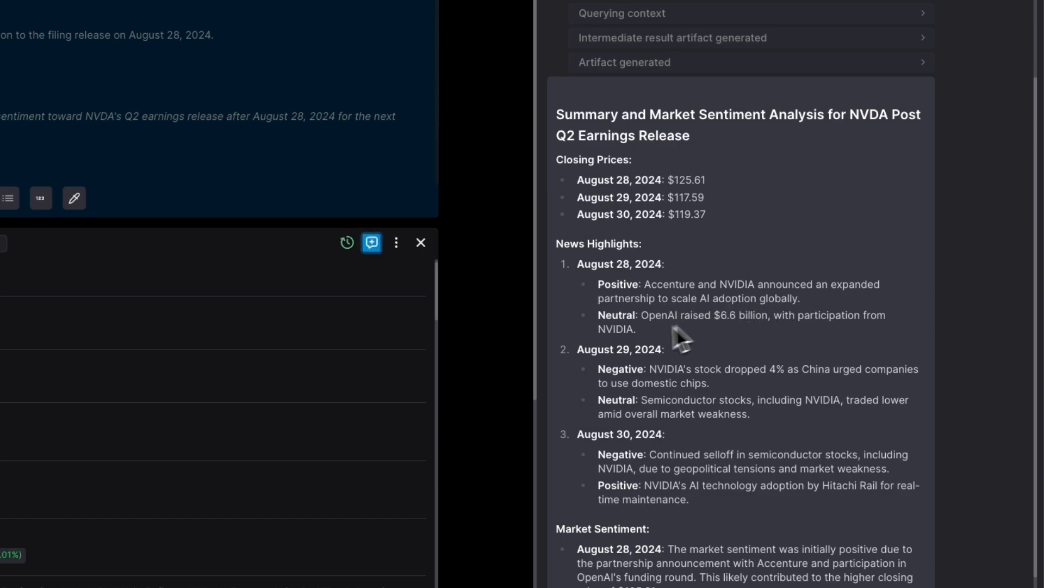
mouse_move(717, 335)
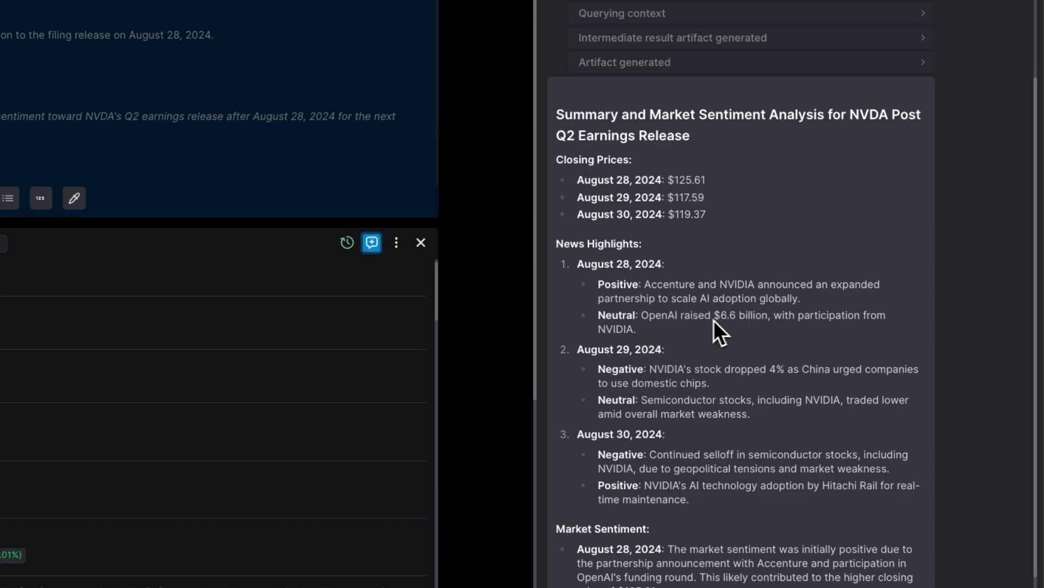
mouse_move(668, 378)
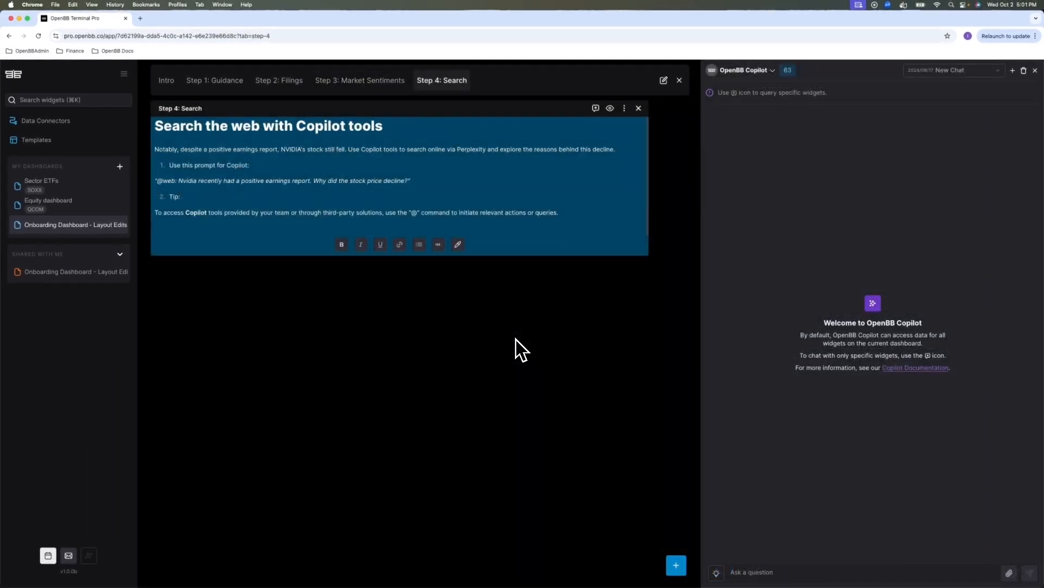
mouse_move(437, 270)
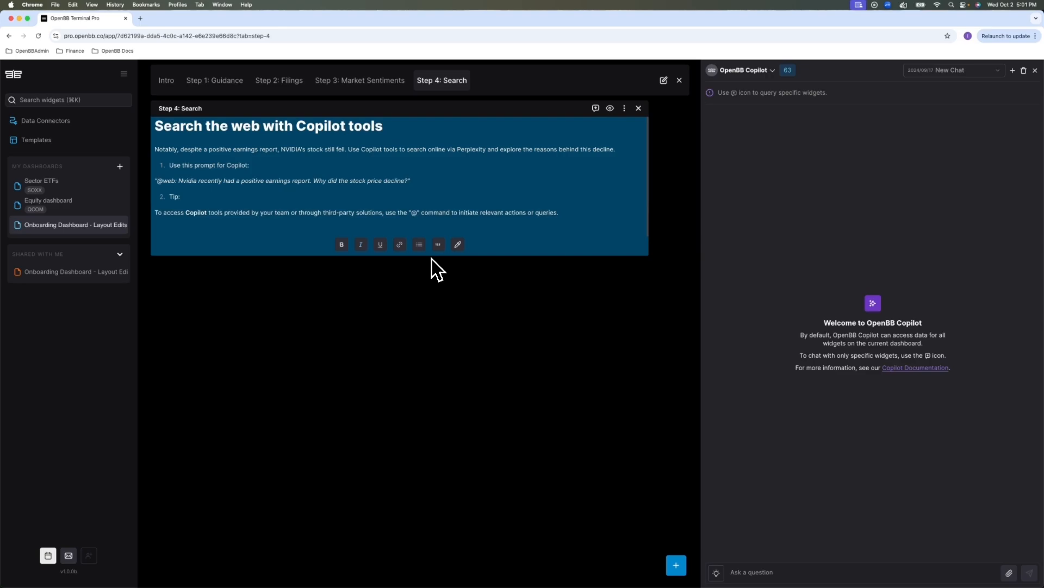
mouse_move(423, 288)
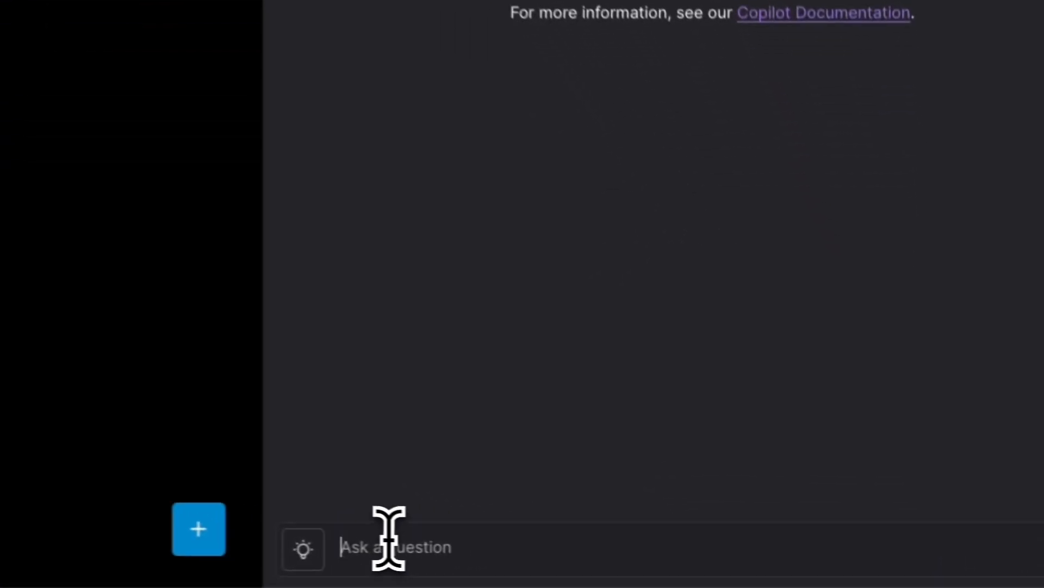
type("@web nvidia recently had a positive earnings report. Why did the stock price decline?")
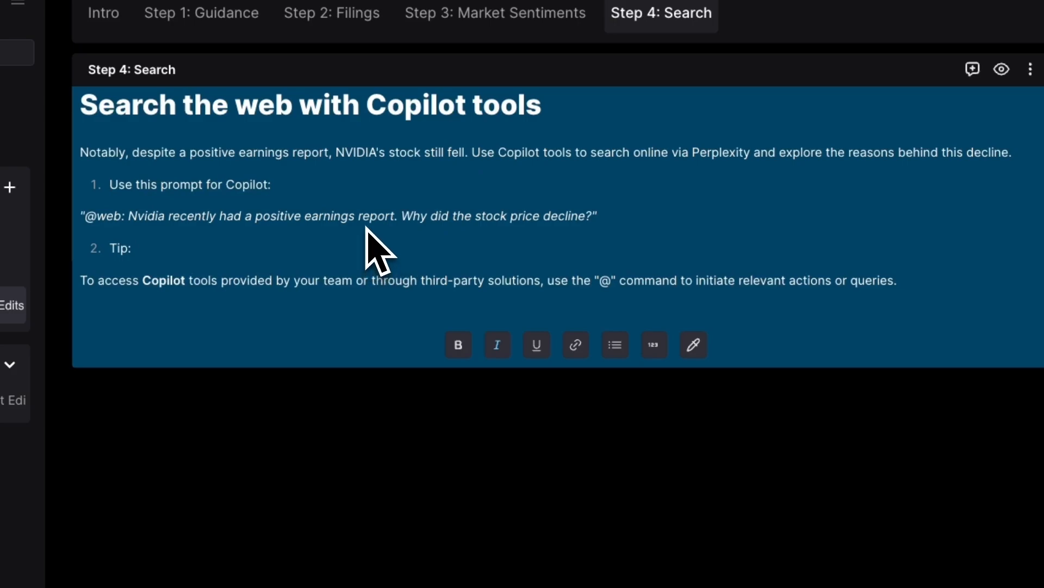
mouse_move(370, 232)
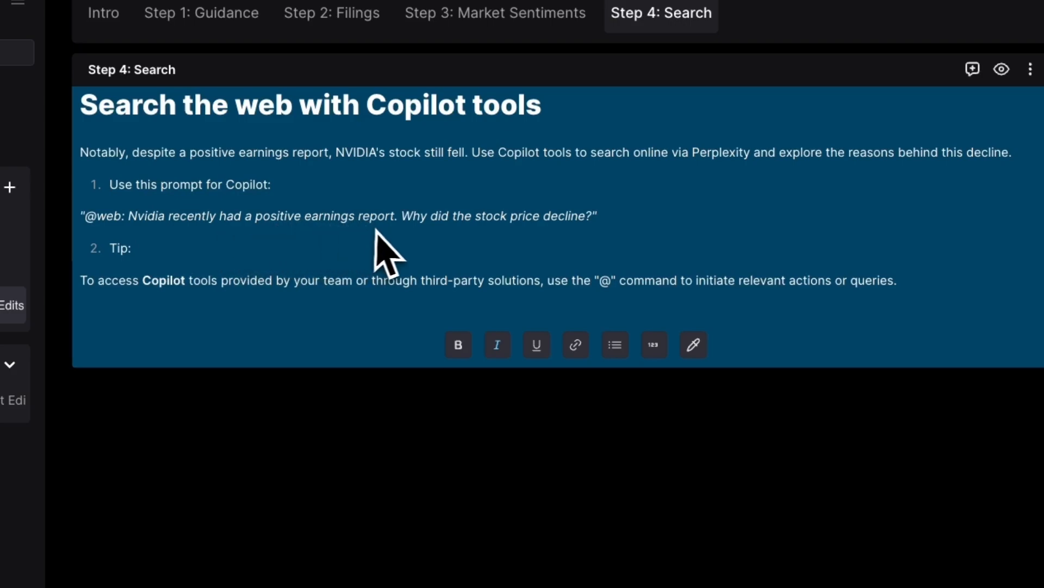
mouse_move(402, 241)
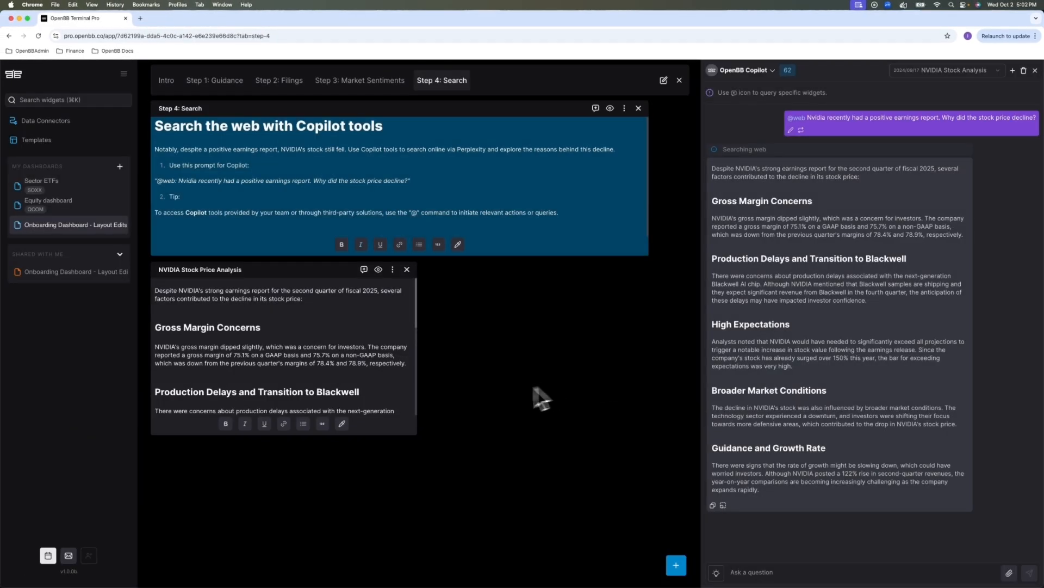
mouse_move(403, 446)
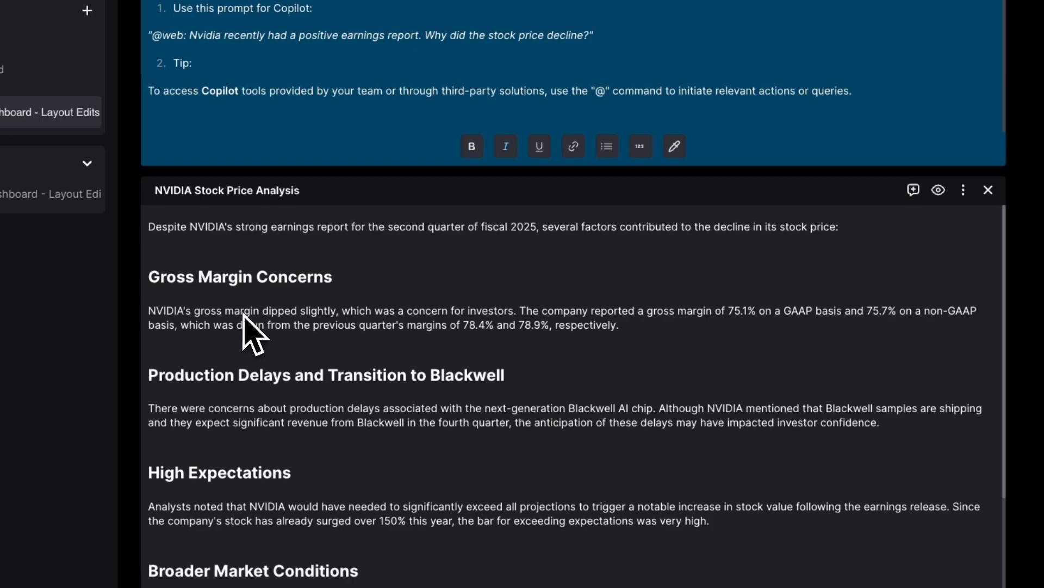
mouse_move(234, 341)
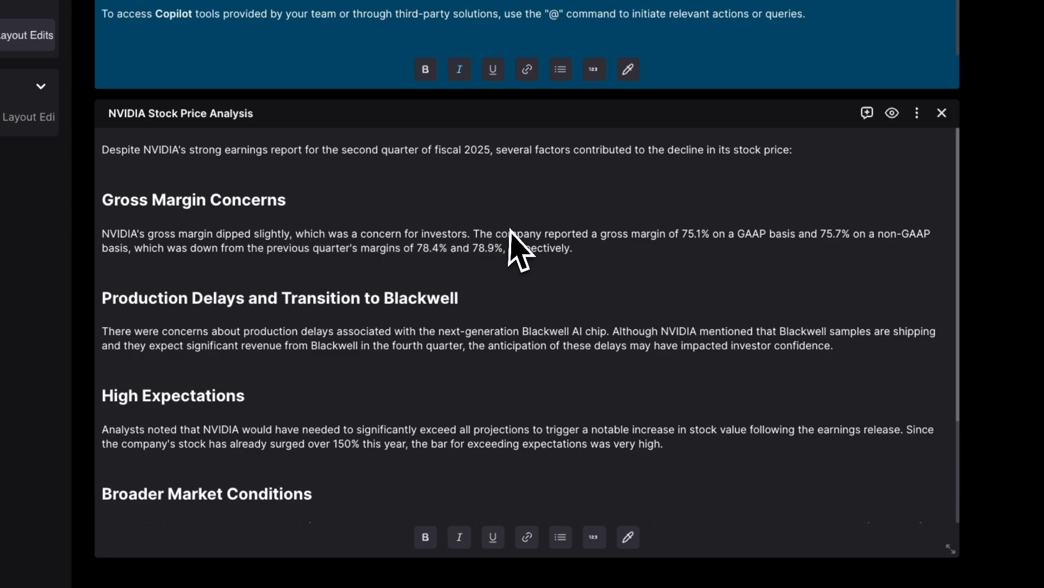
mouse_move(456, 261)
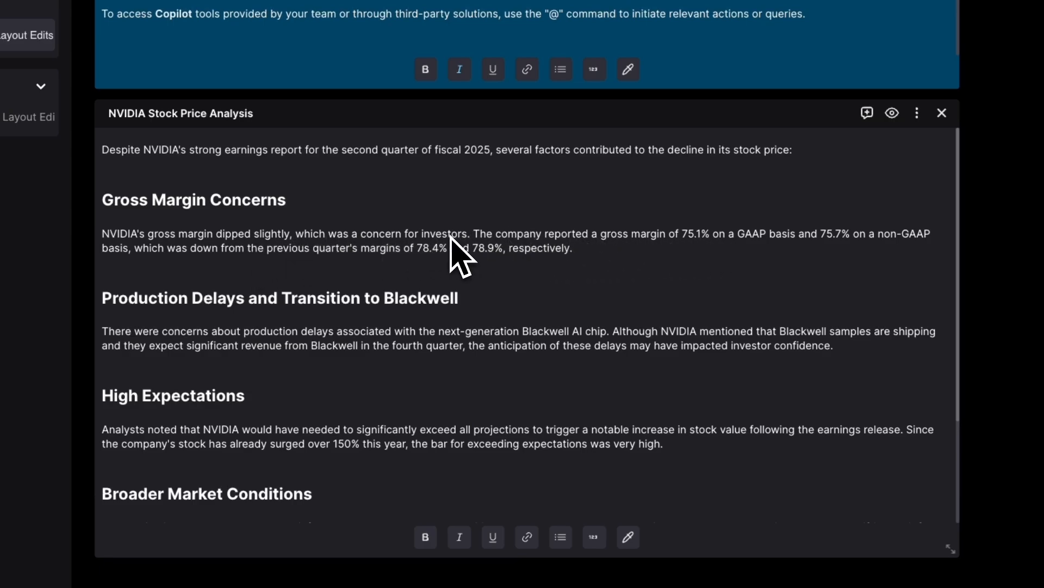
mouse_move(471, 316)
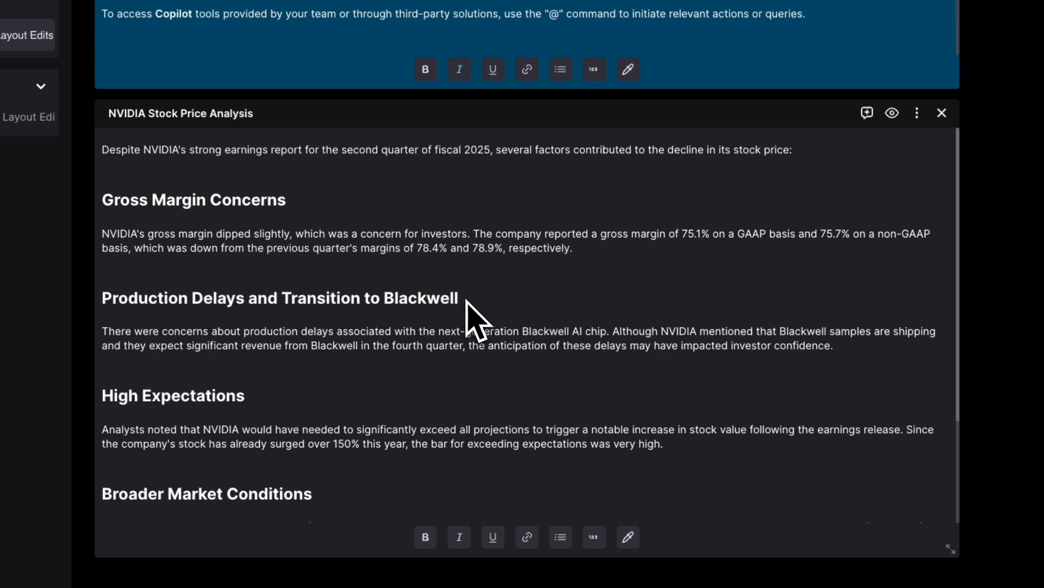
mouse_move(405, 366)
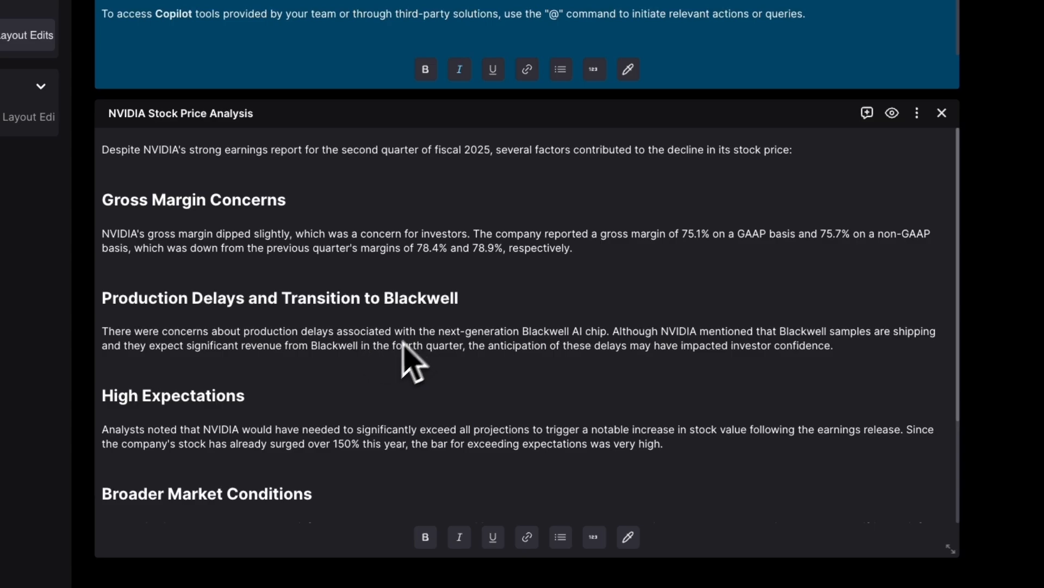
Scroll through the NVIDIA Stock Price Analysis widget holding Copilot's web-search answer.
scroll("down", 3)
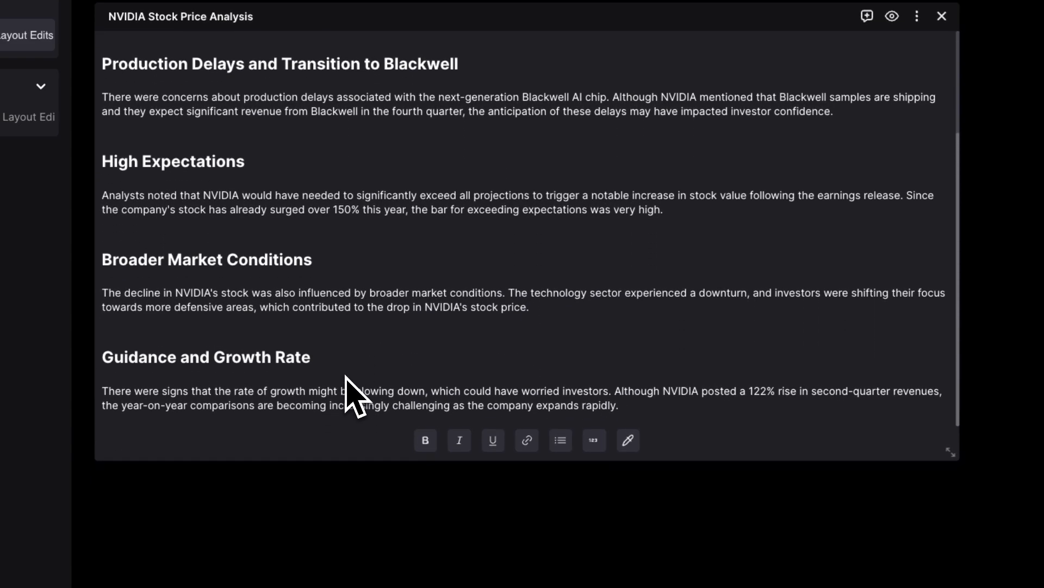